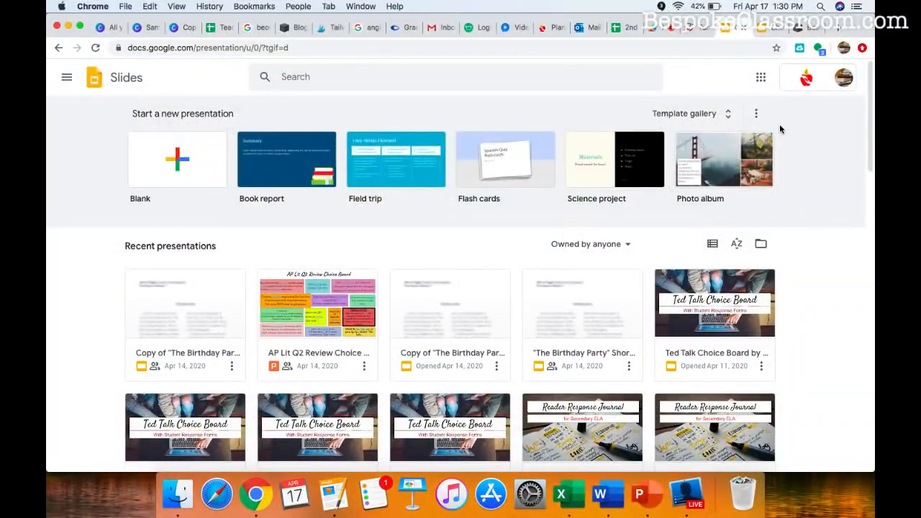
Preview the AP Lit Q2 Review Choice Board .pptx example in Drive and scroll through its pages
scroll(down, 3)
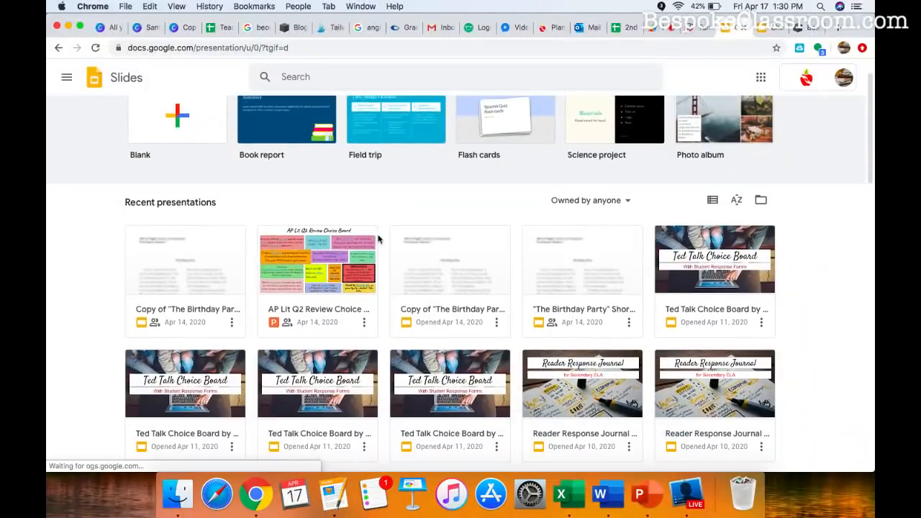
click(316, 259)
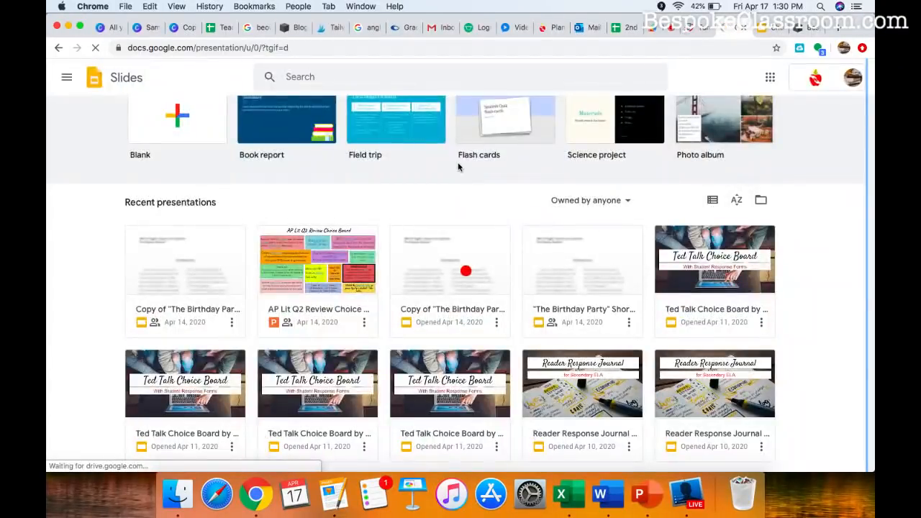
click(449, 261)
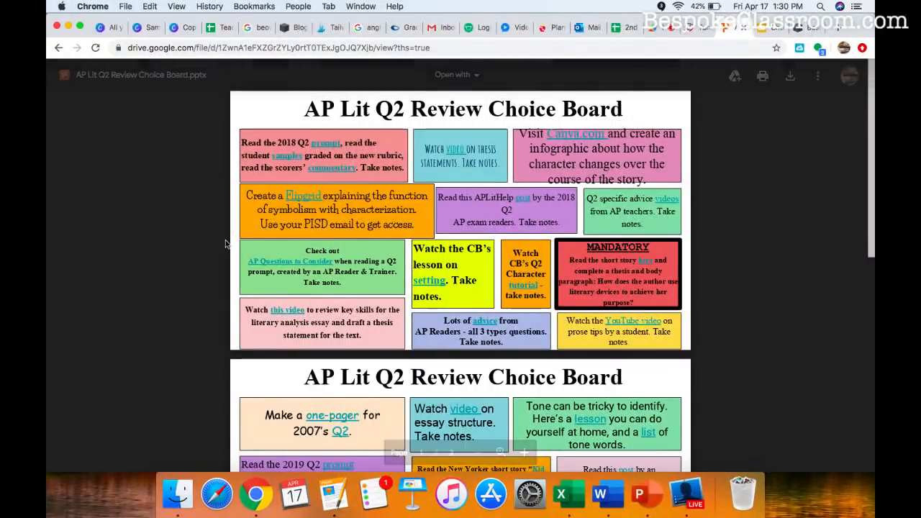
scroll(down, 3)
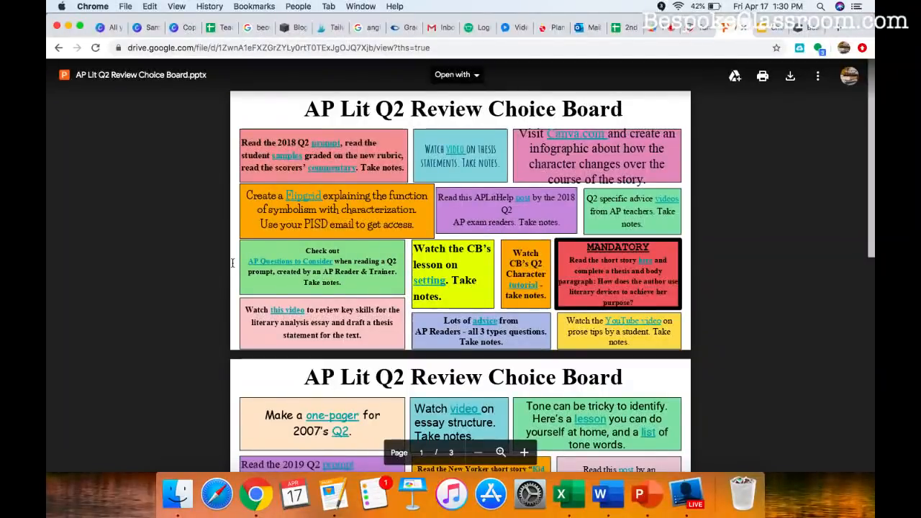
scroll(down, 3)
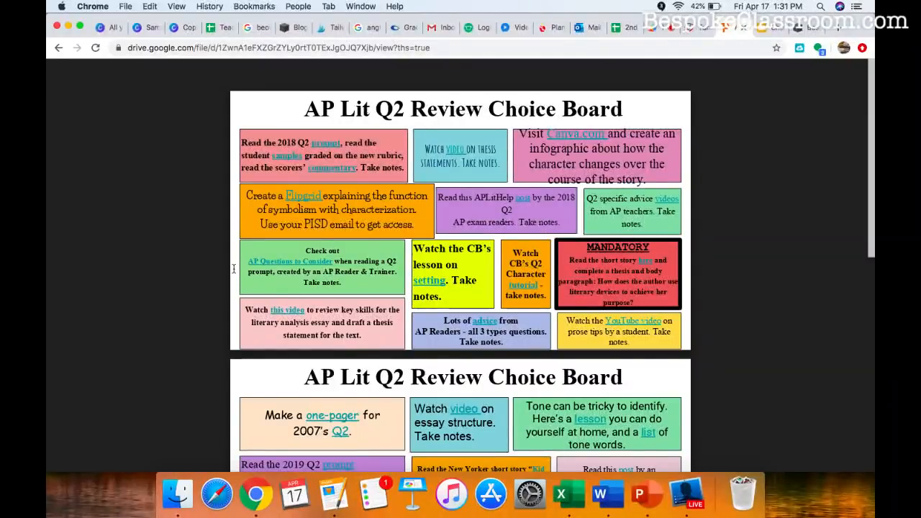
scroll(down, 3)
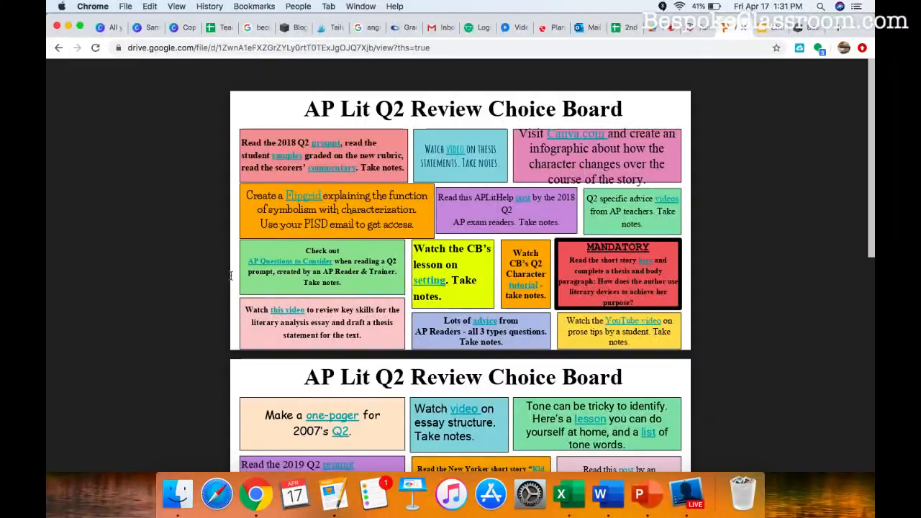
scroll(down, 3)
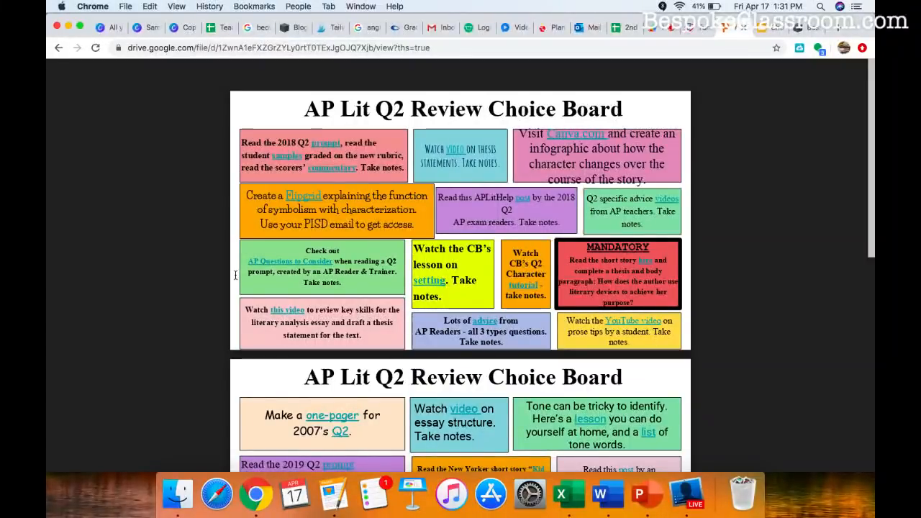
scroll(down, 3)
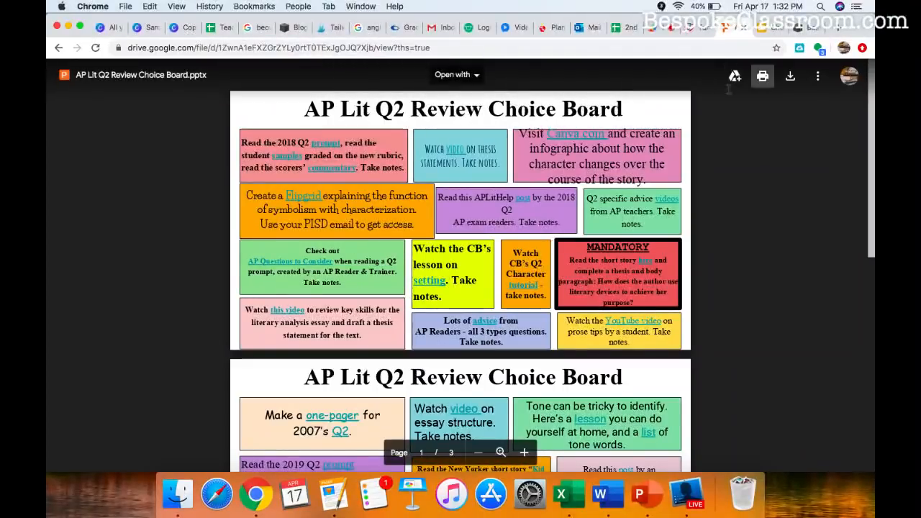
mouse_move(180, 135)
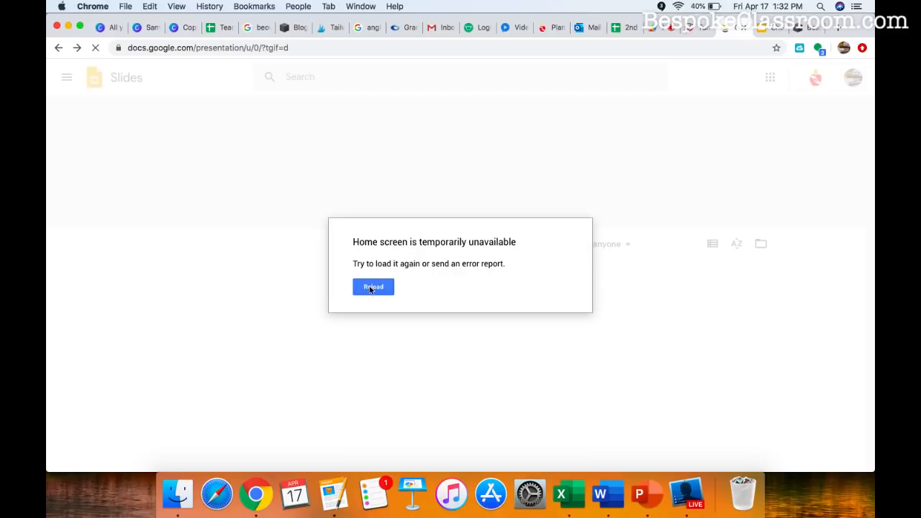
Reload the Slides home and start a new blank presentation
click(373, 286)
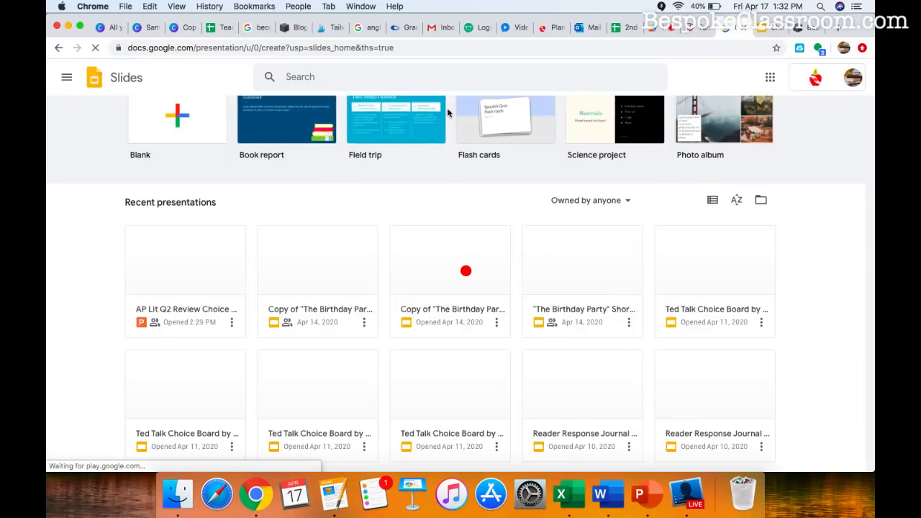
click(177, 119)
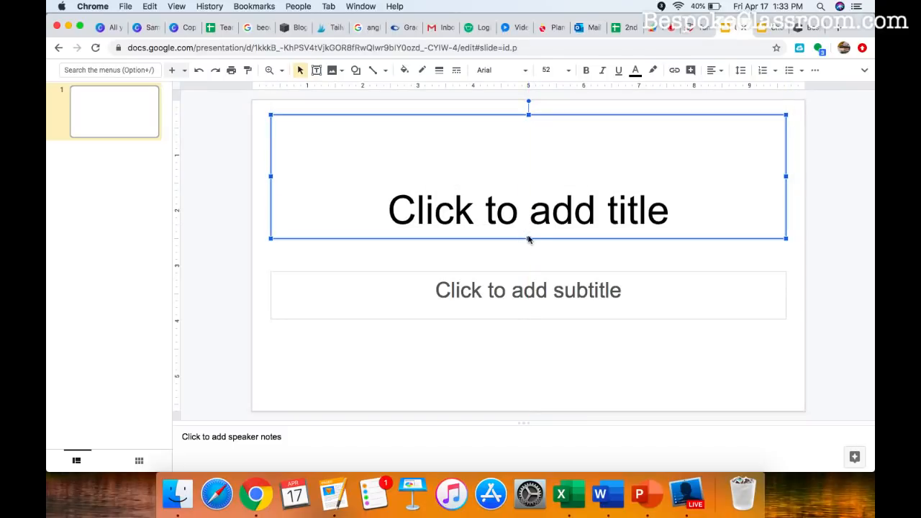
Move the title box to the slide top and make it read 'Instructions: Select three.'
drag(528, 239, 528, 164)
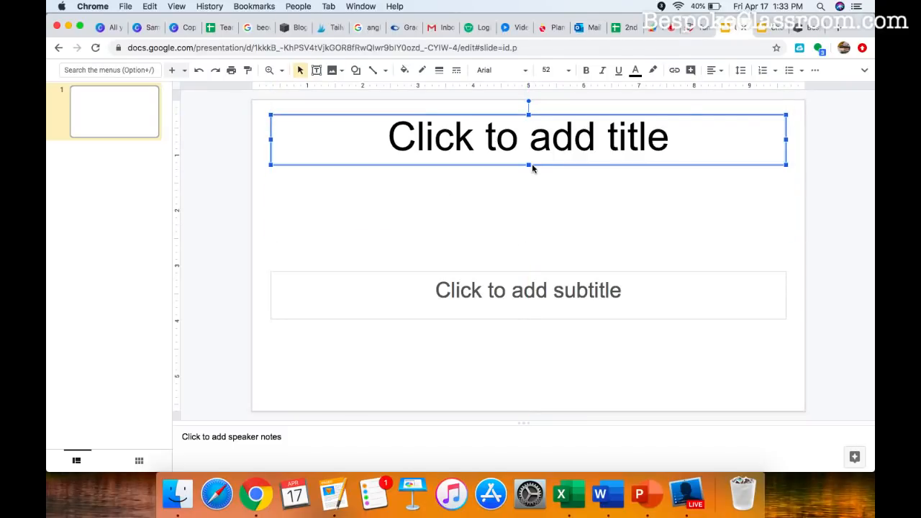
mouse_move(632, 187)
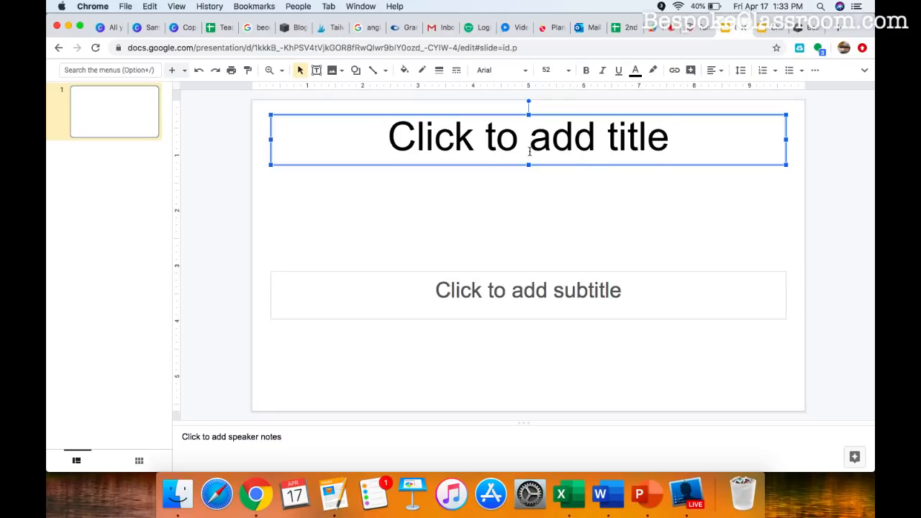
click(528, 137)
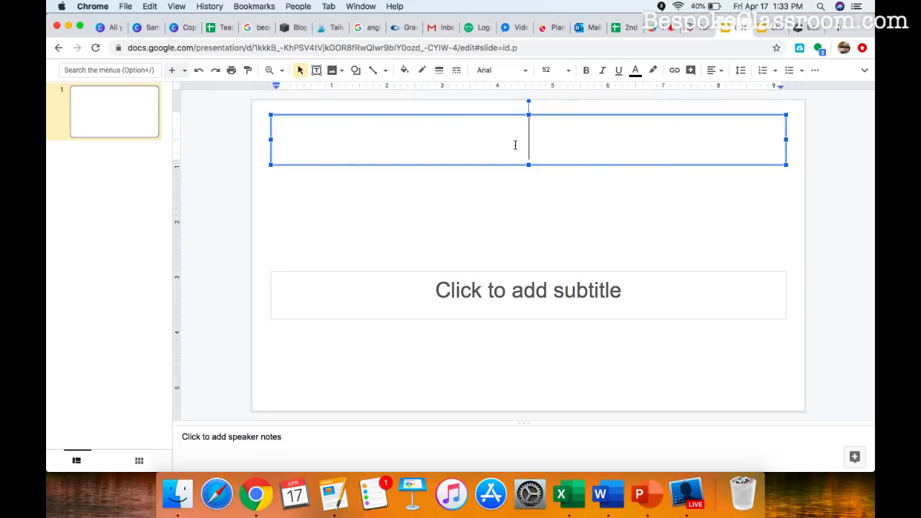
text(Instructions)
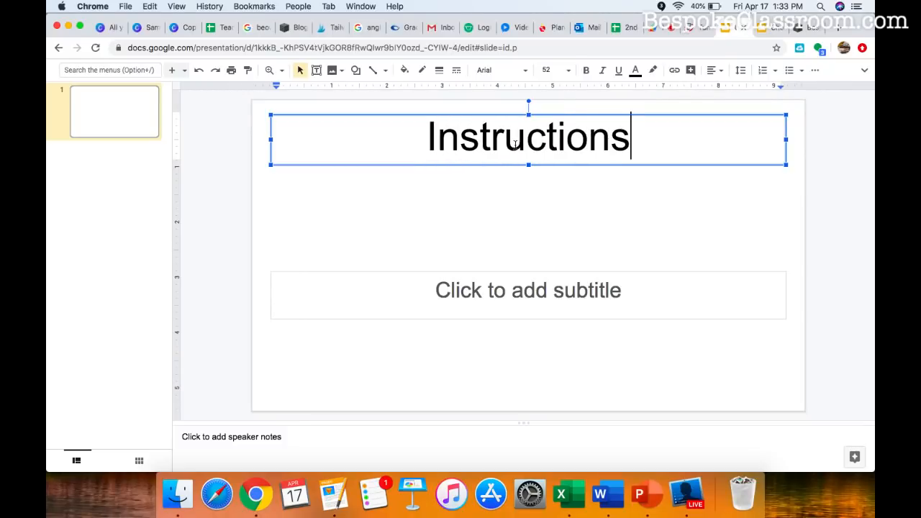
text(:)
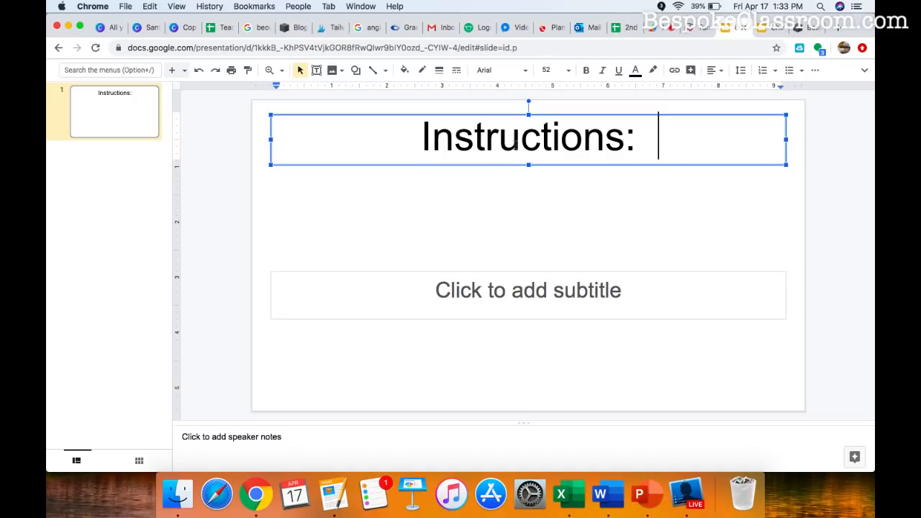
text(Select three.)
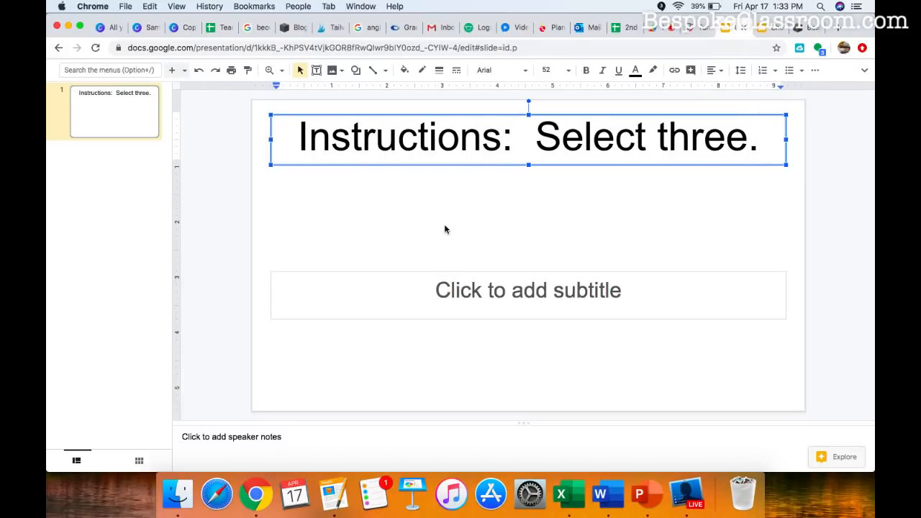
click(528, 291)
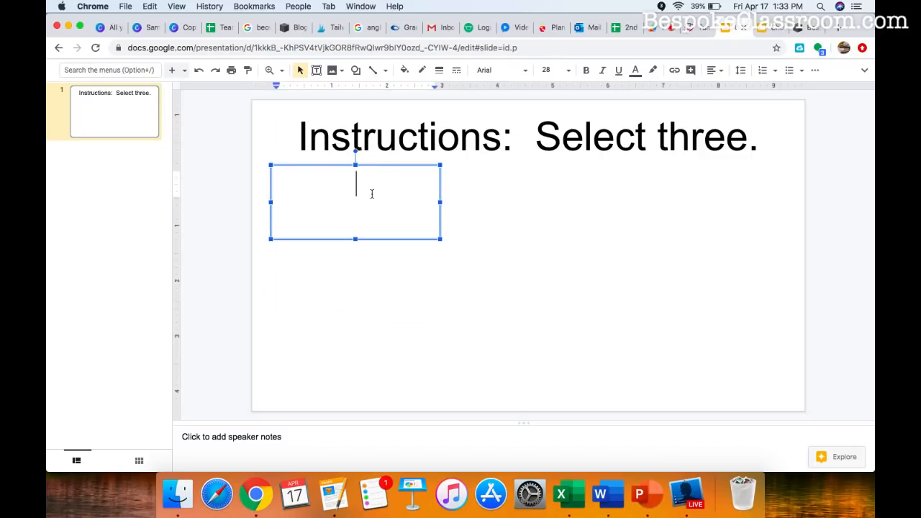
Fill the text box beneath the title with 'Option #1'
text(Option)
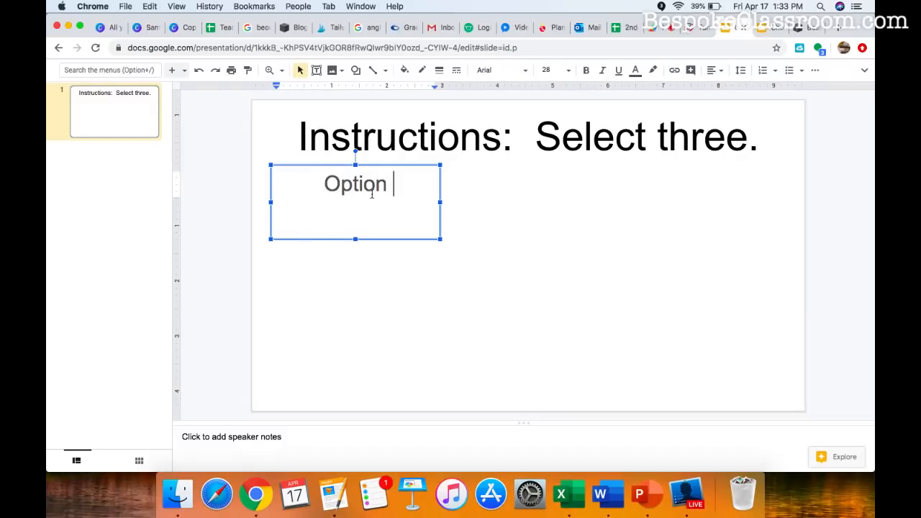
text(#1)
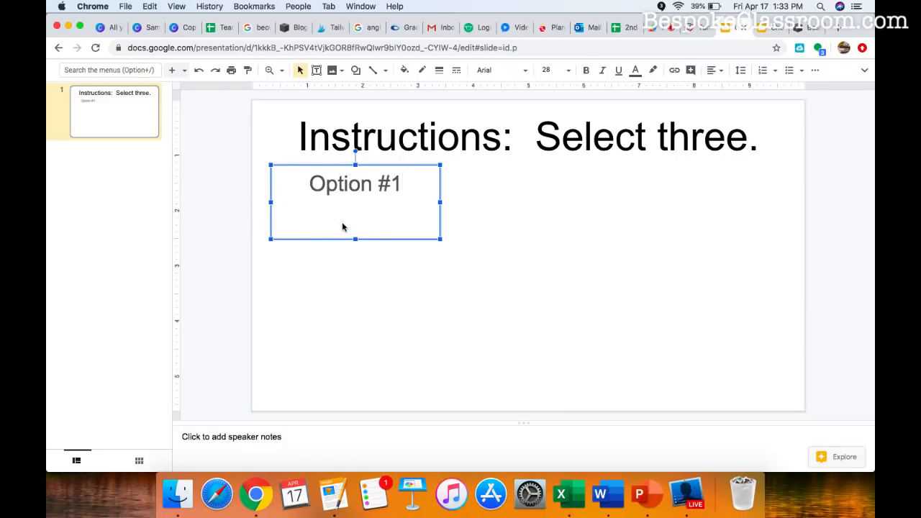
mouse_move(352, 229)
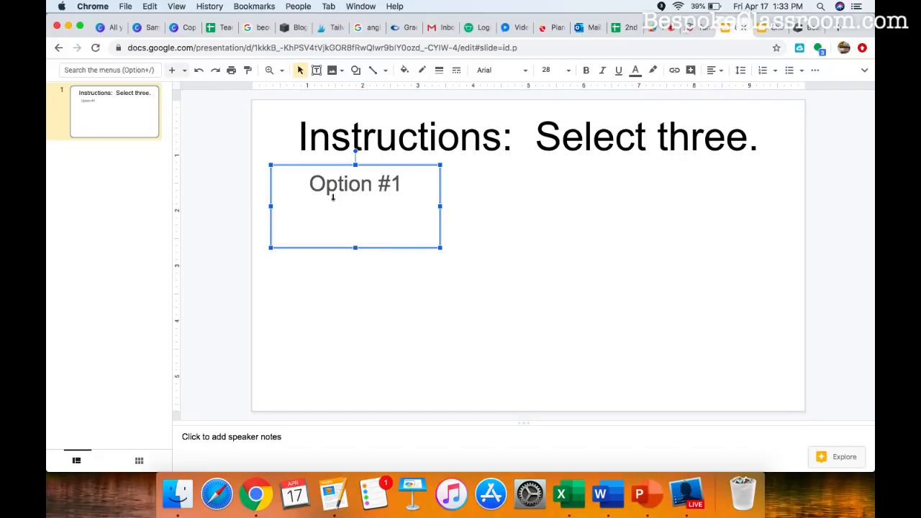
mouse_move(316, 69)
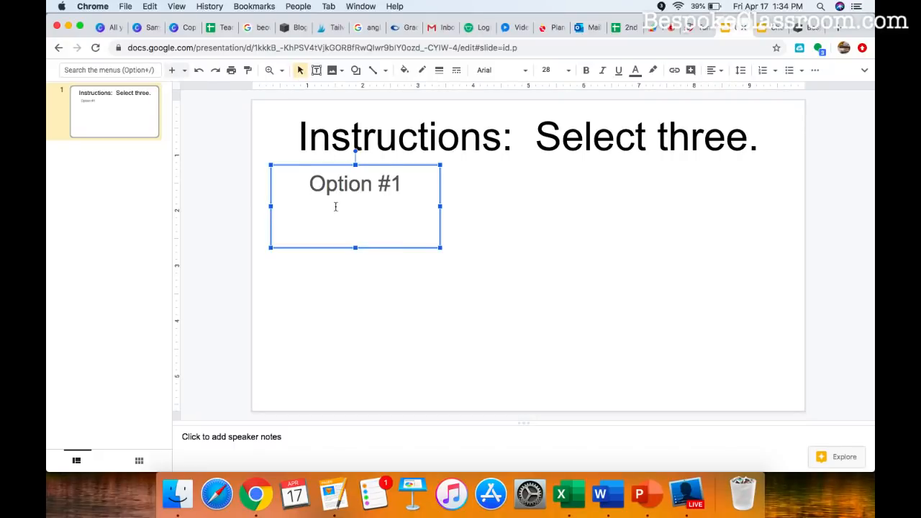
mouse_move(360, 203)
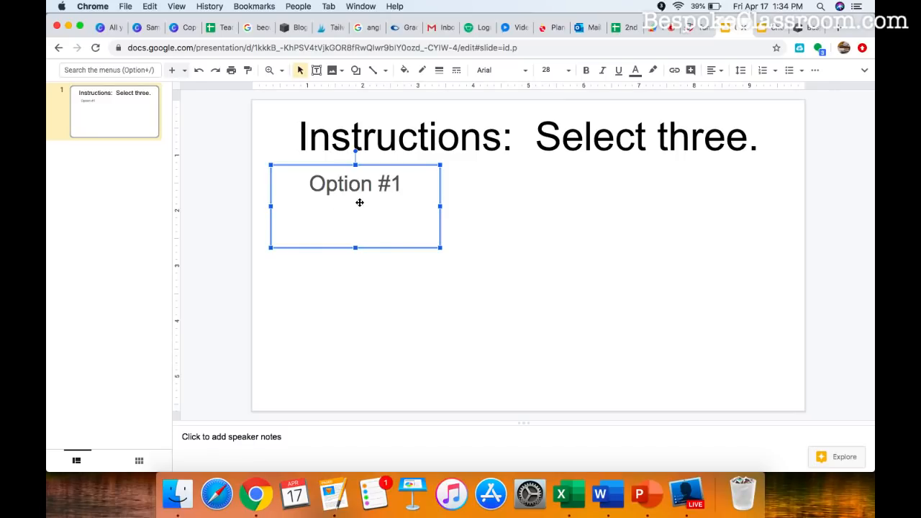
mouse_move(348, 103)
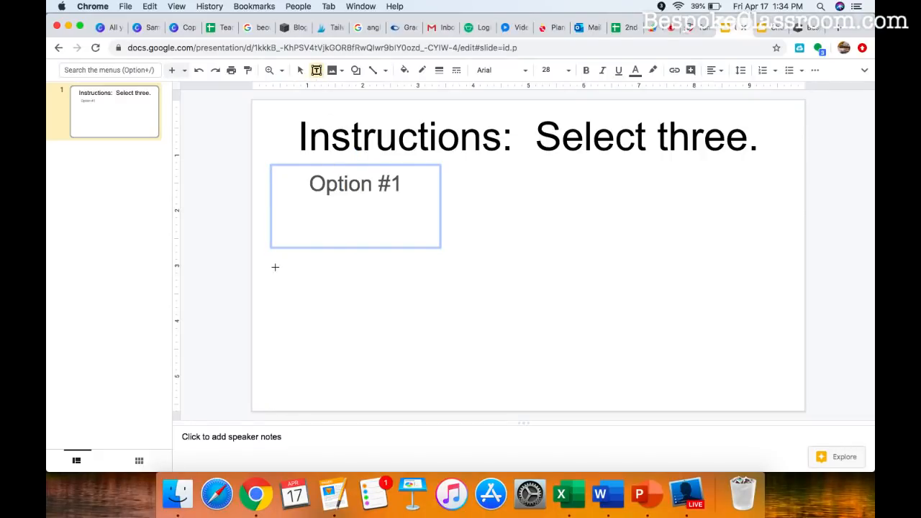
Draw a larger text box below Option #1 reading 'Option #2'
drag(272, 261, 474, 358)
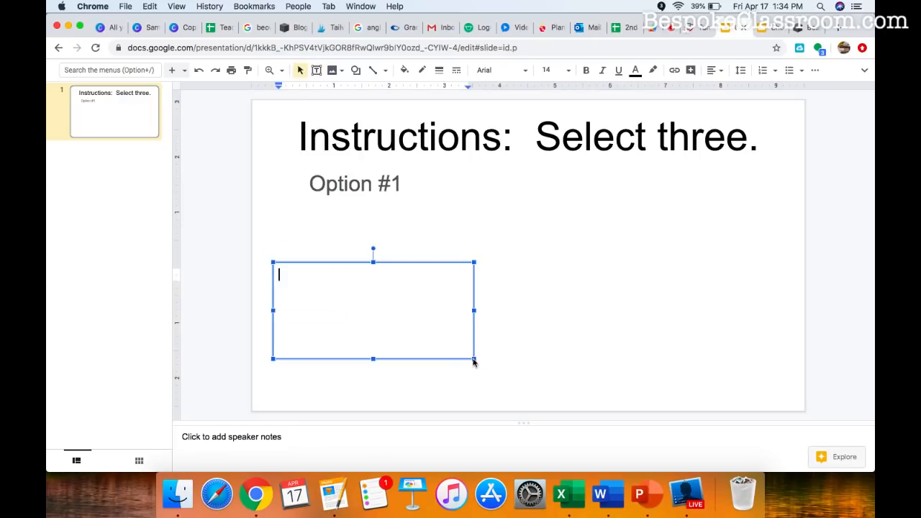
mouse_move(524, 293)
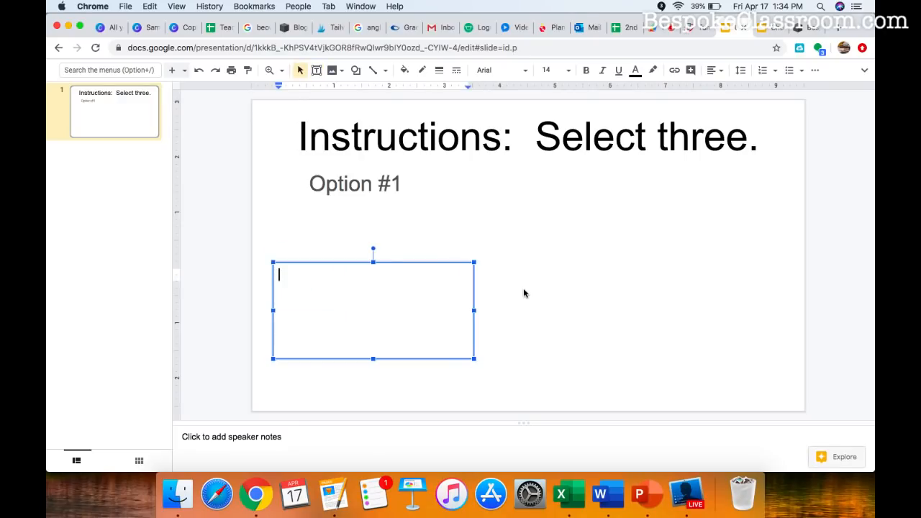
text(Option)
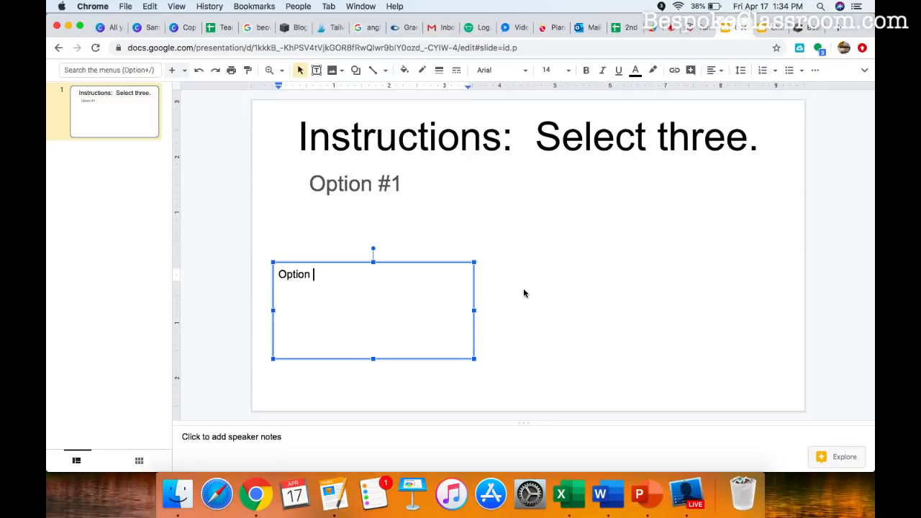
text(#2)
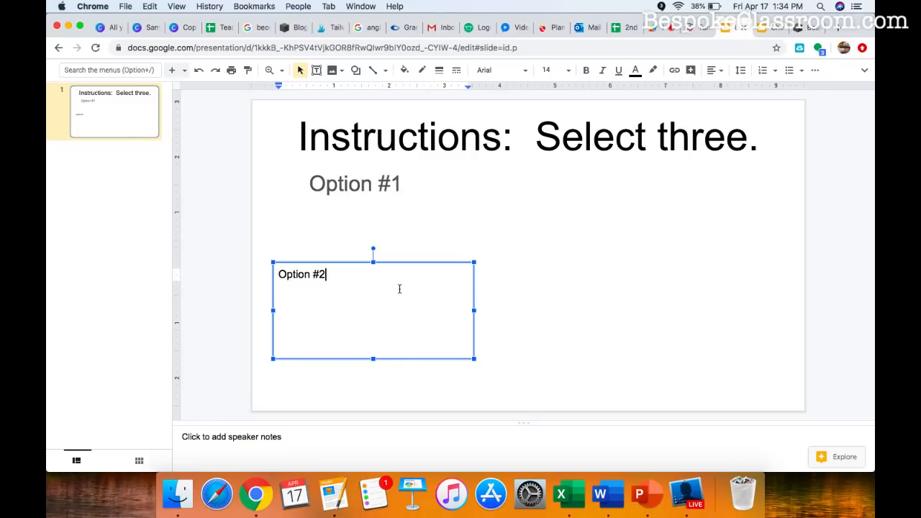
mouse_move(339, 306)
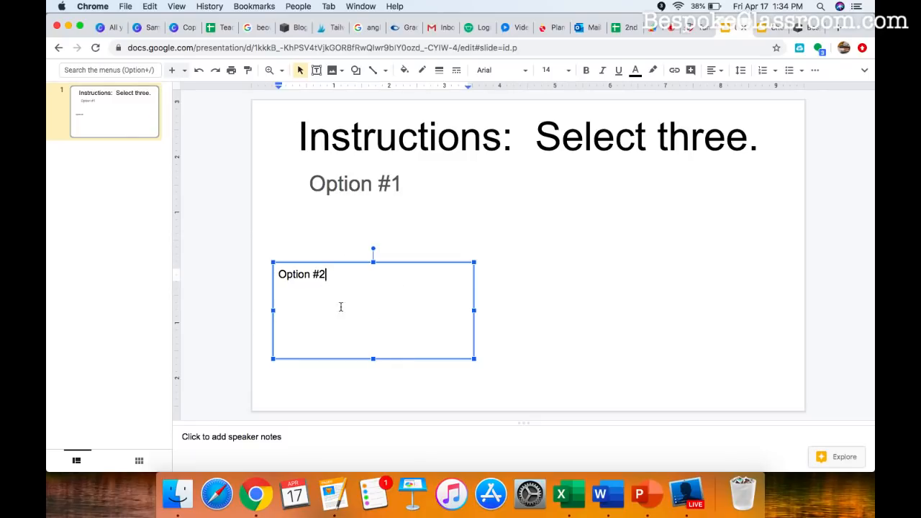
mouse_move(439, 69)
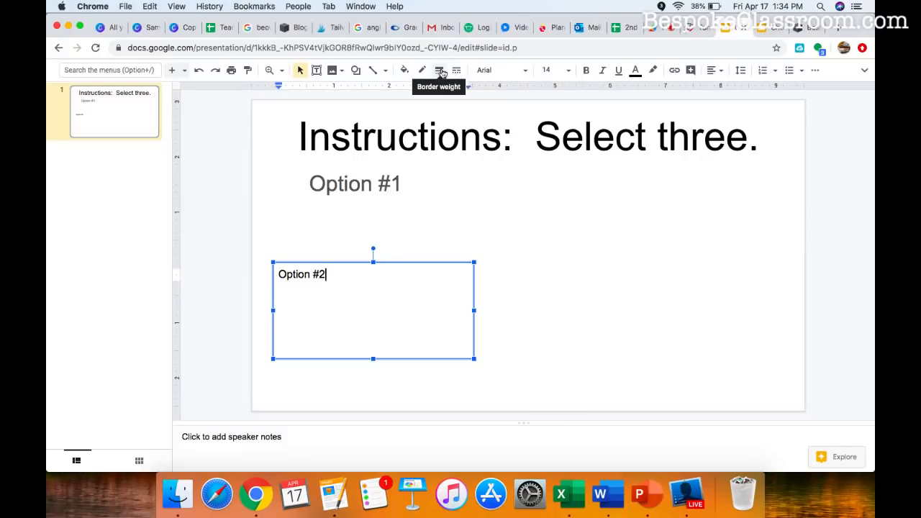
Give the Option #2 box a 2 px purple border
click(456, 69)
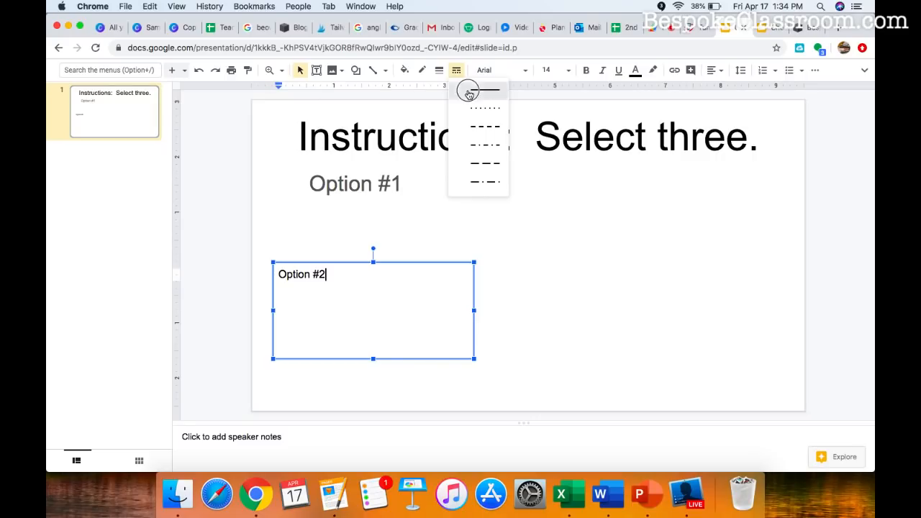
click(440, 69)
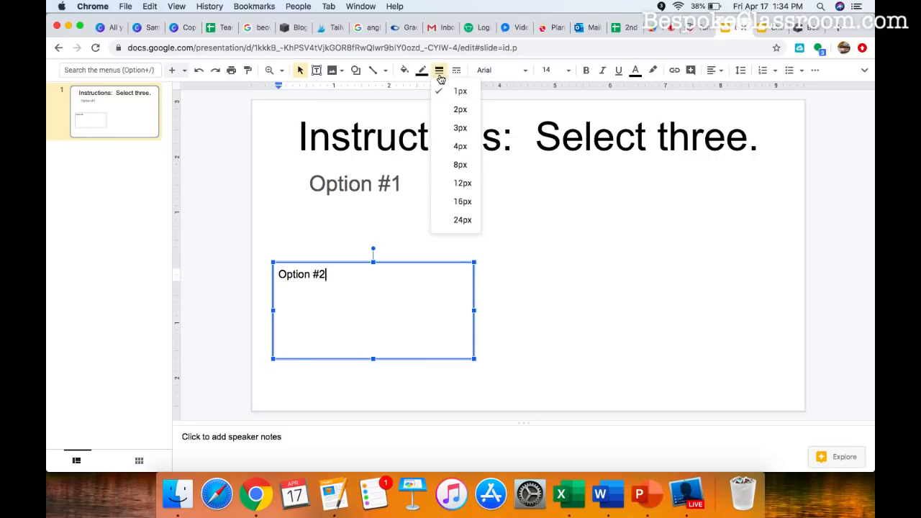
mouse_move(446, 109)
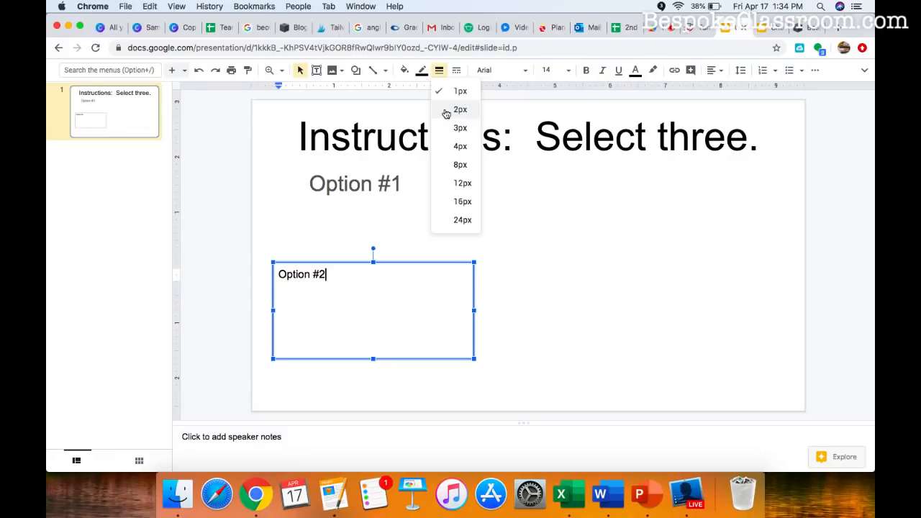
click(423, 69)
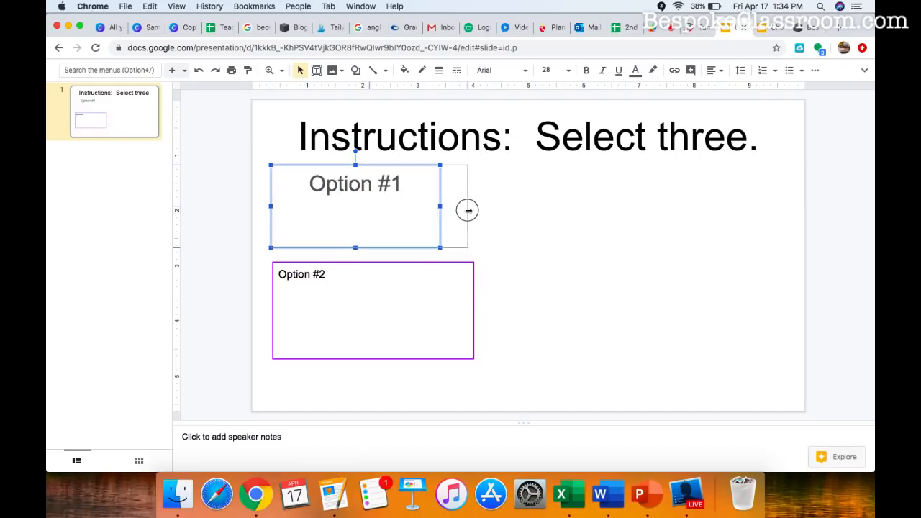
Give the Option #1 box a black outline and select both boxes for duplication
click(403, 216)
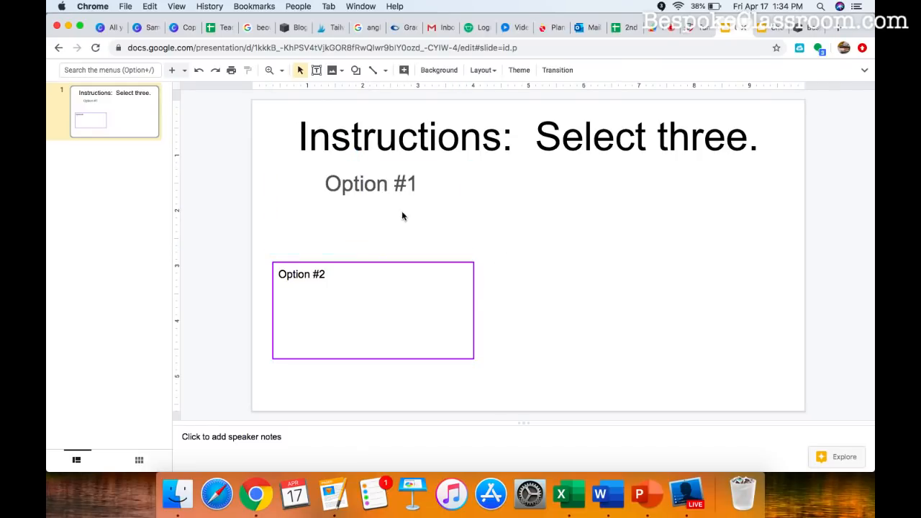
click(439, 69)
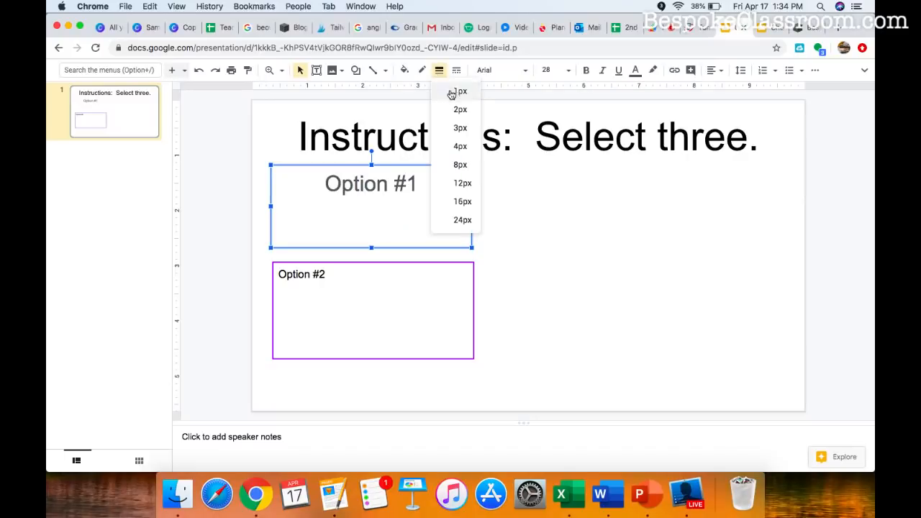
click(461, 92)
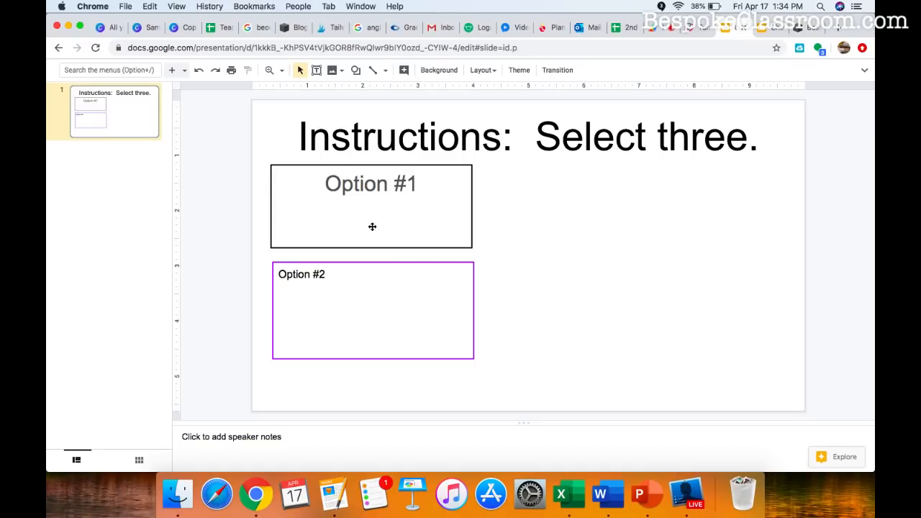
mouse_move(303, 266)
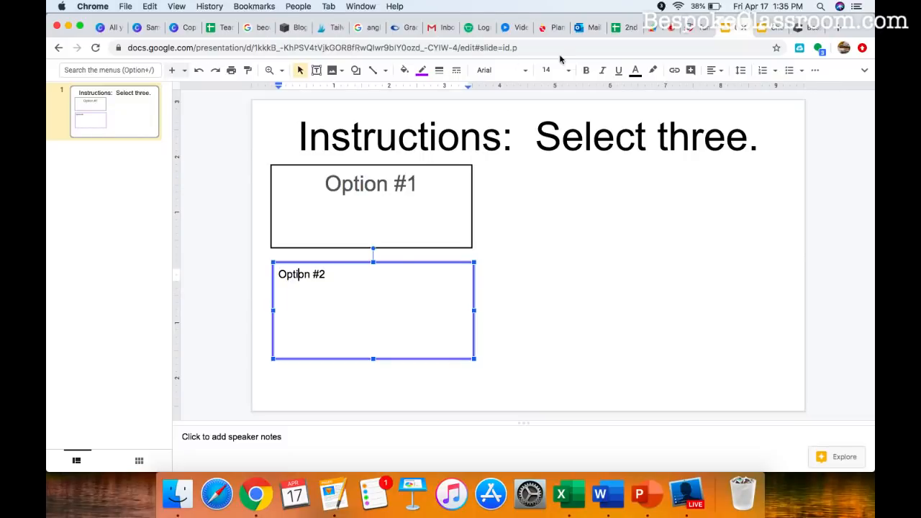
click(713, 70)
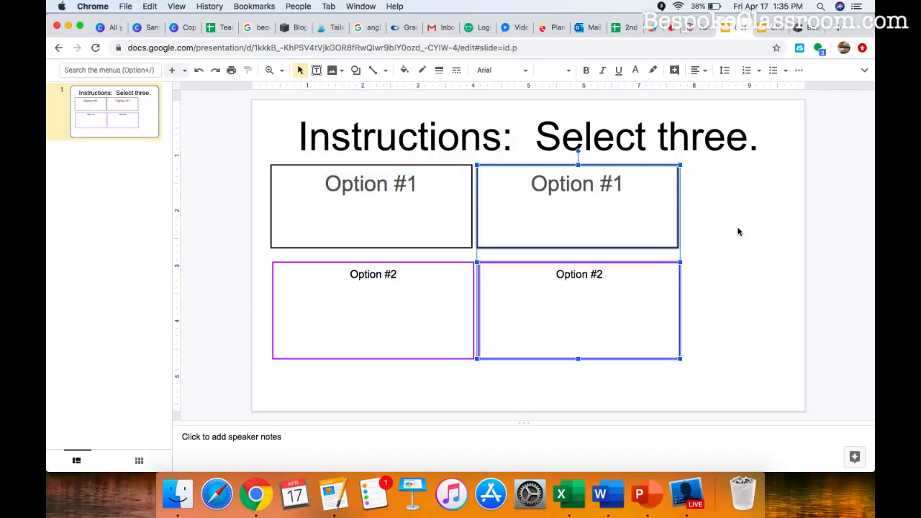
Move the copied boxes to the right and draw a narrow red-bordered box between the columns
drag(575, 209, 651, 219)
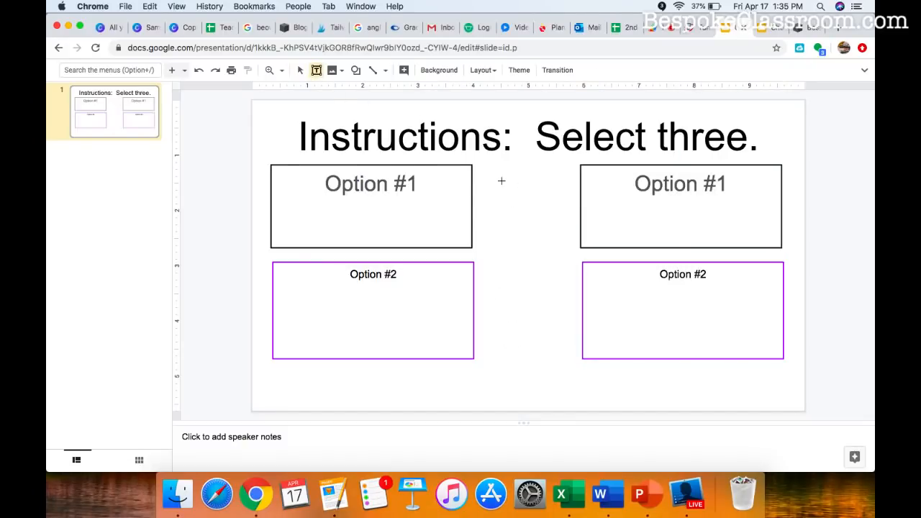
drag(478, 167, 567, 250)
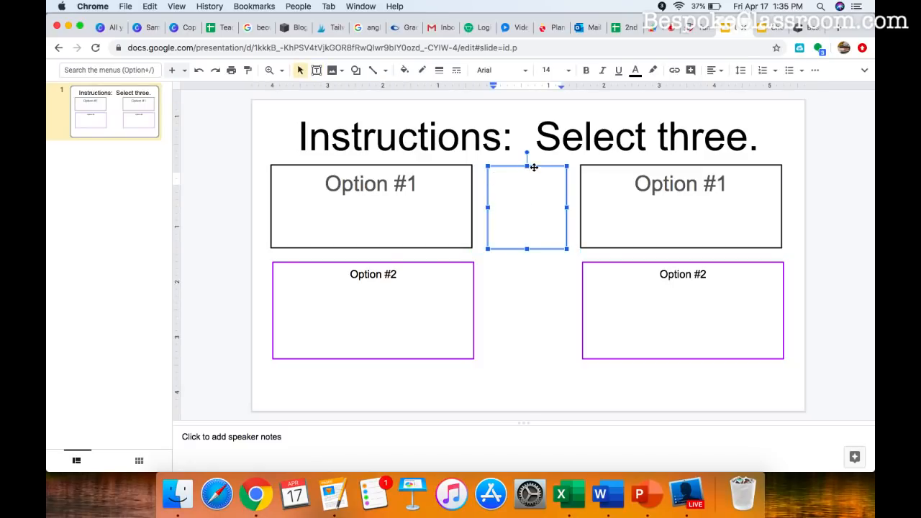
click(440, 69)
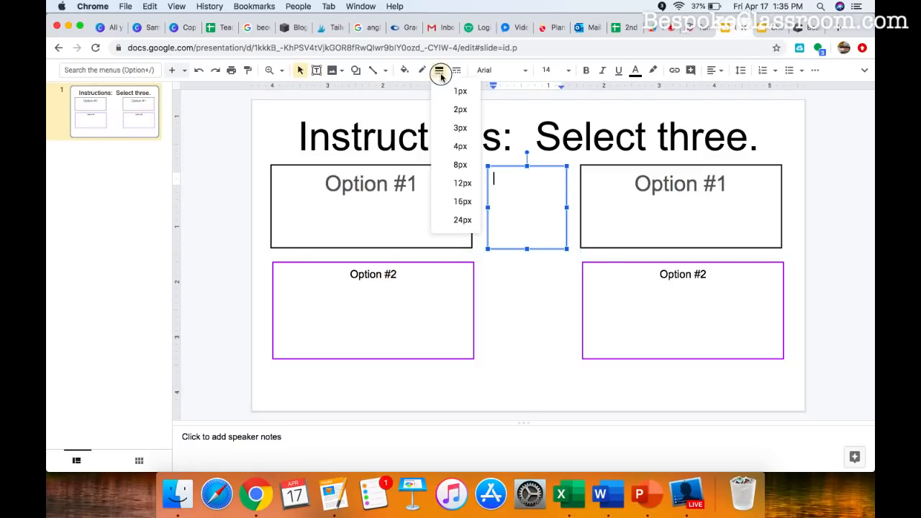
click(455, 69)
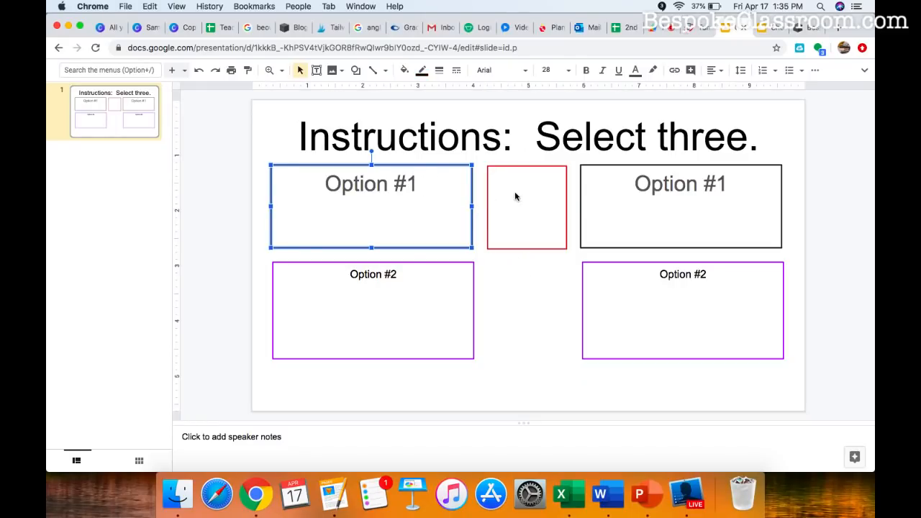
Relabel the boxes so the grid reads Option #1 through Option #6
text(OPtion)
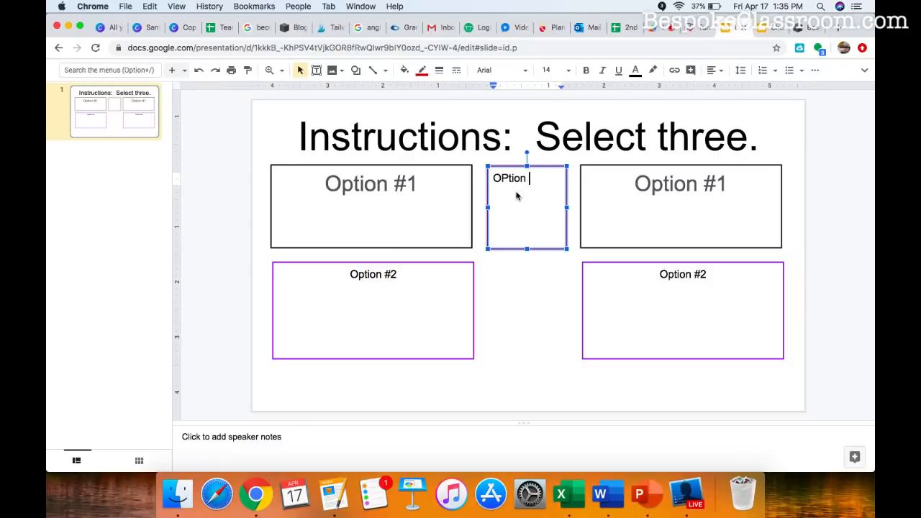
text(Ooption)
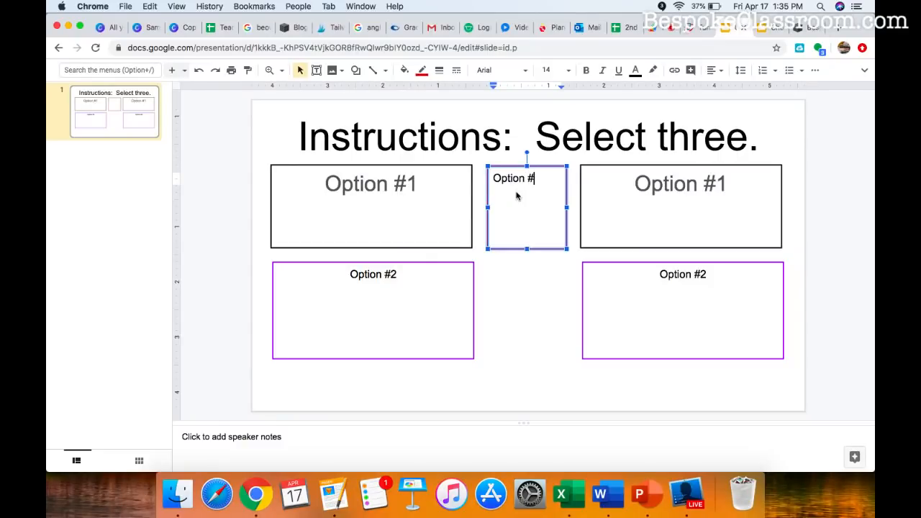
text(2)
click(681, 206)
text(3)
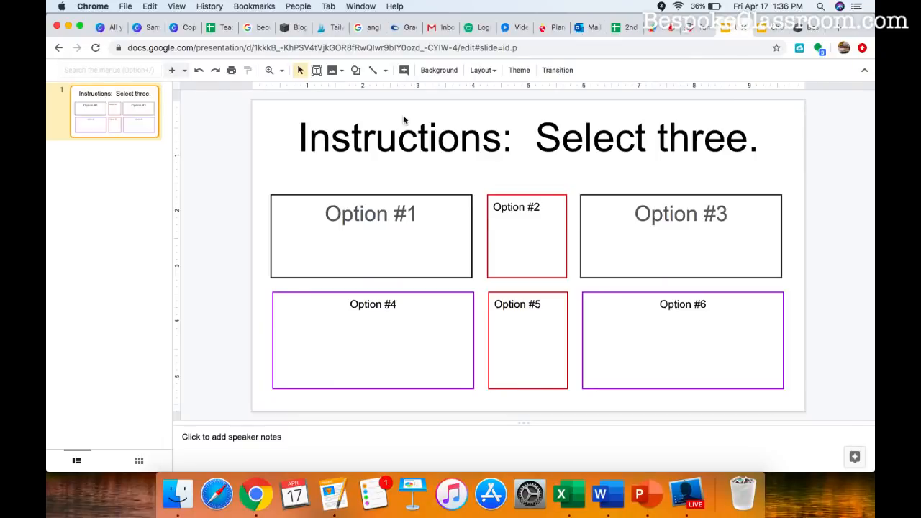
Add a new blank slide and remove the 'Instructions: Select three.' heading from the board slide
click(230, 86)
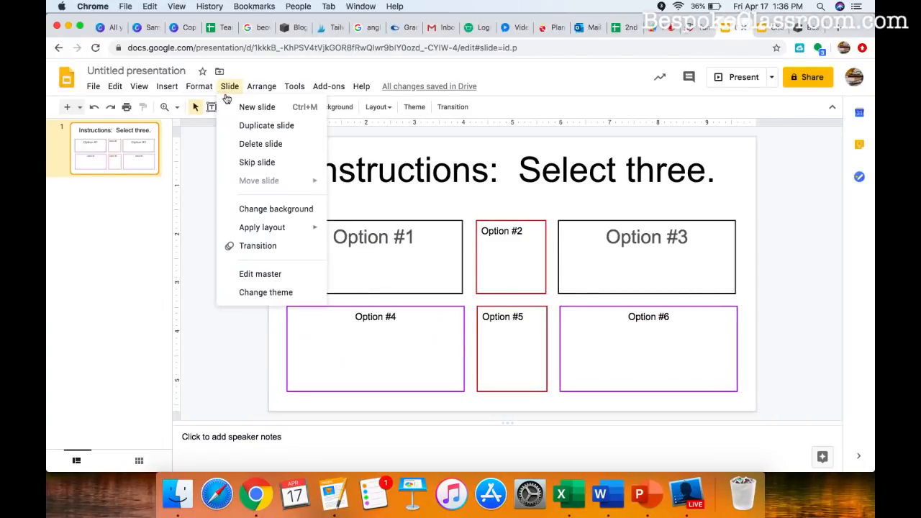
click(256, 107)
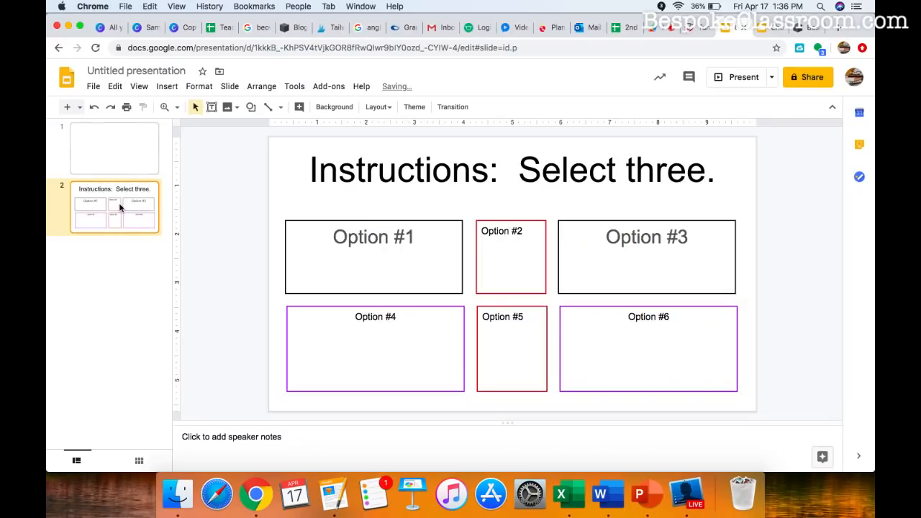
click(511, 170)
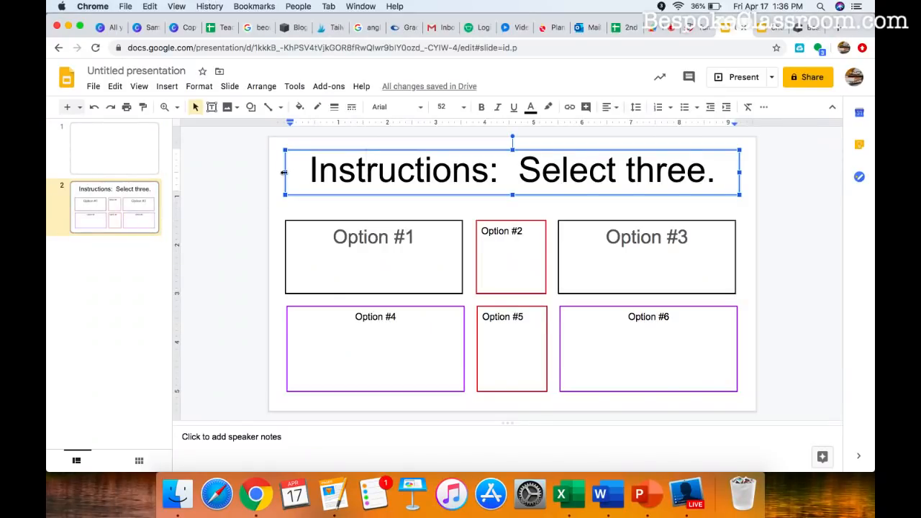
click(114, 146)
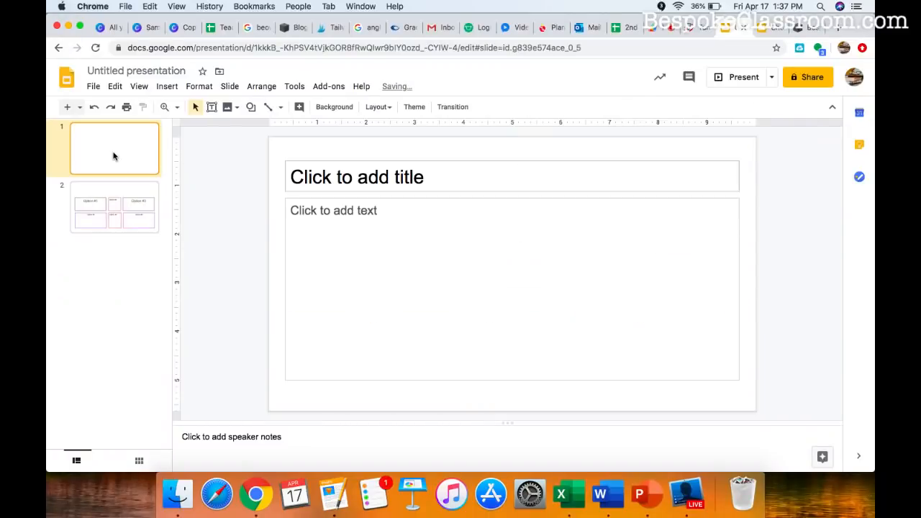
Title the new first slide 'Instruction Slide' and return to the option board slide
text(Instructions:  Select three.)
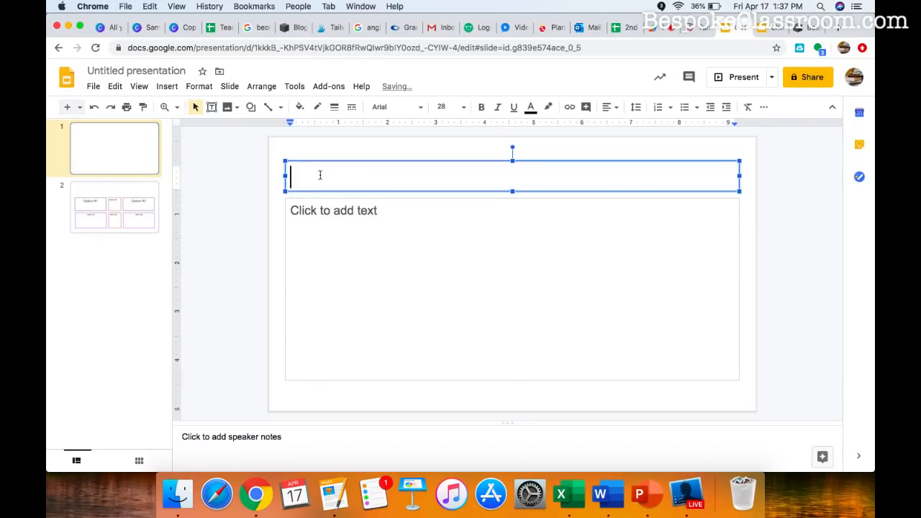
text(Instruction slide)
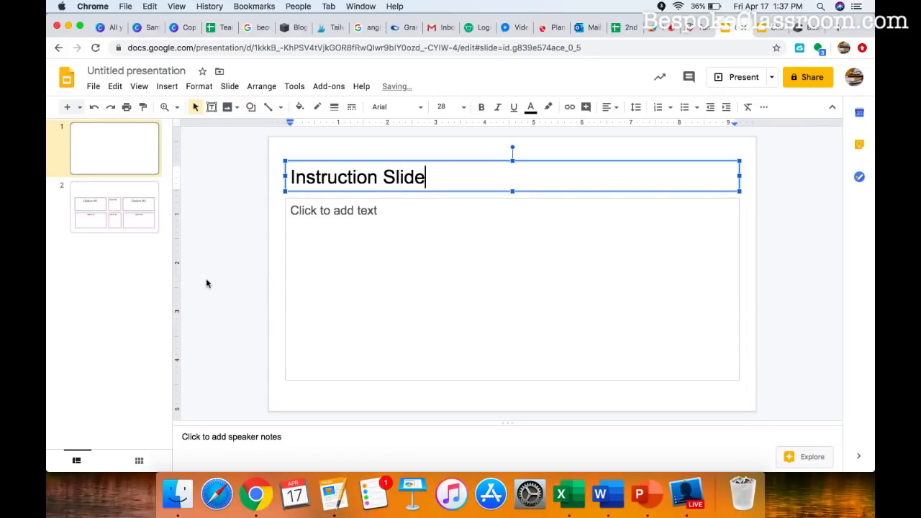
click(333, 214)
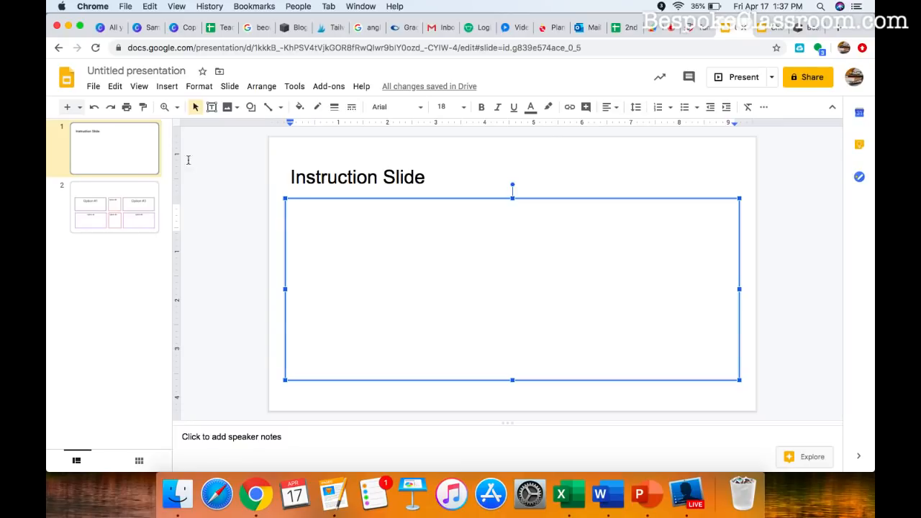
click(114, 207)
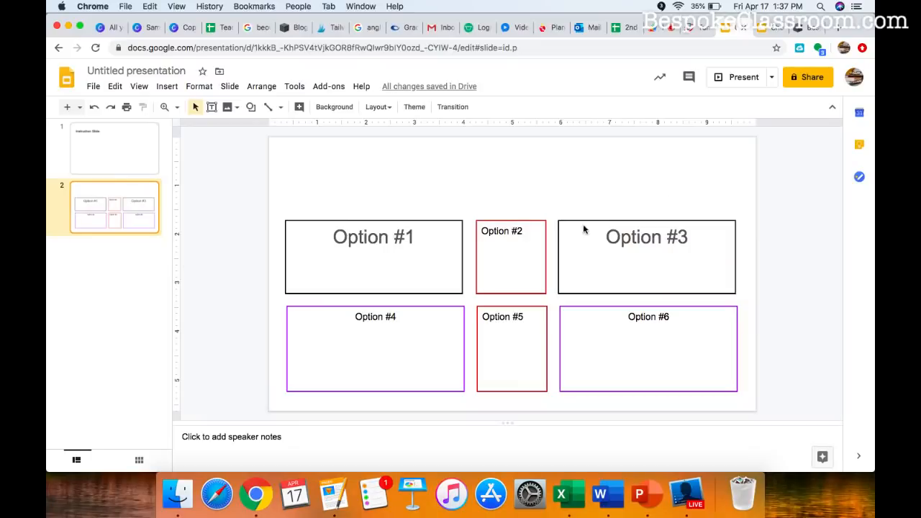
mouse_move(680, 153)
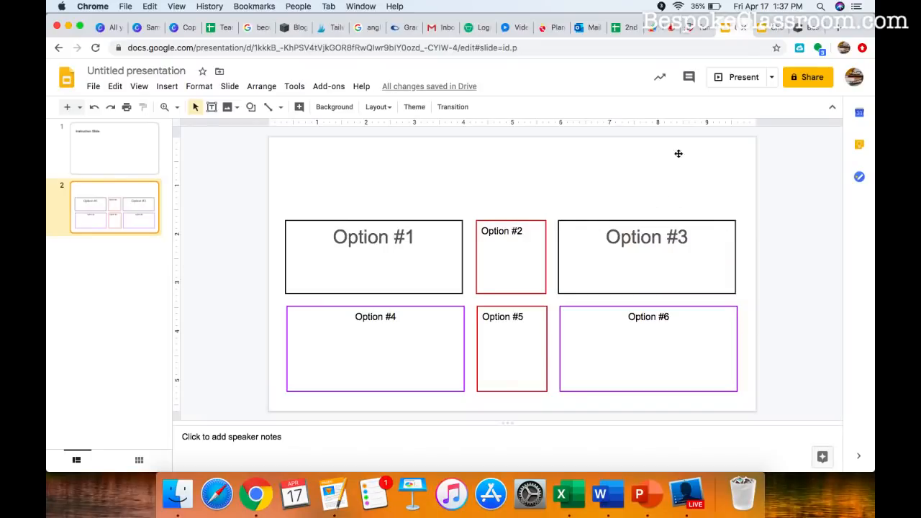
Add a large centred 'Choice Board' heading in Lobster font across the top of slide 2
click(212, 106)
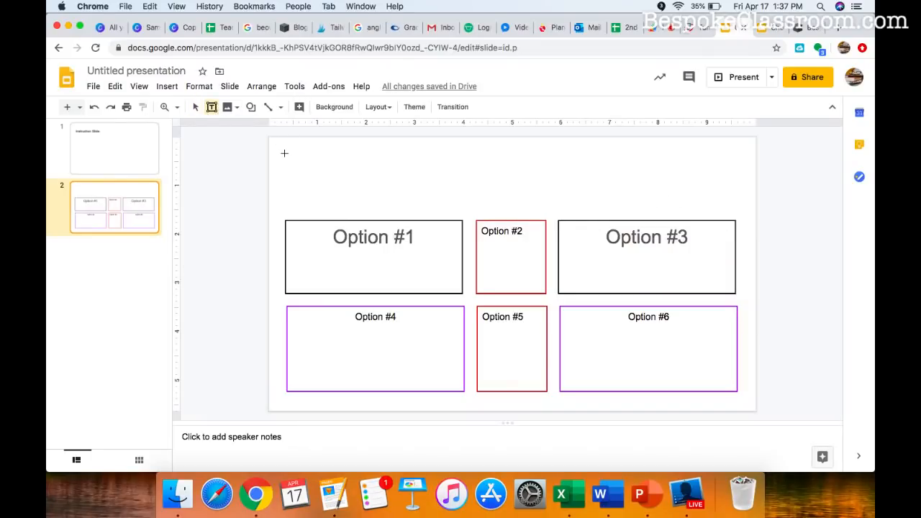
drag(285, 152, 728, 193)
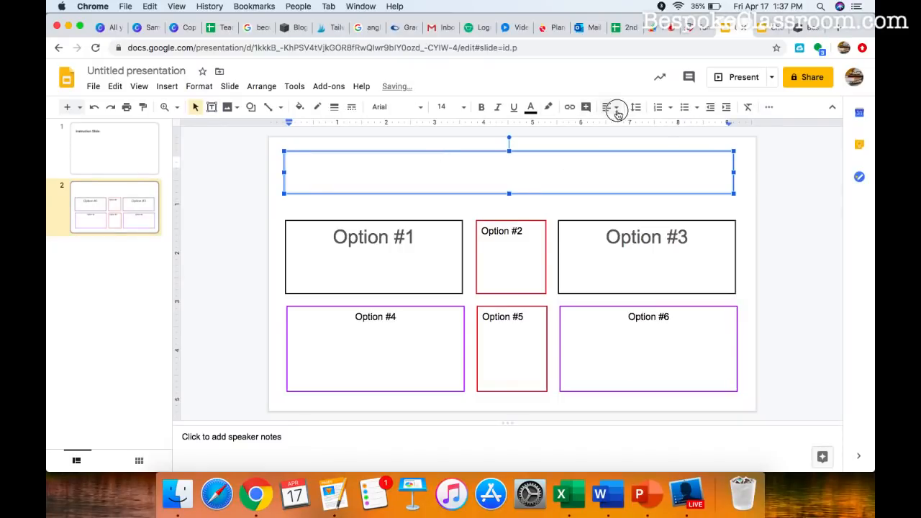
text(Choice Board)
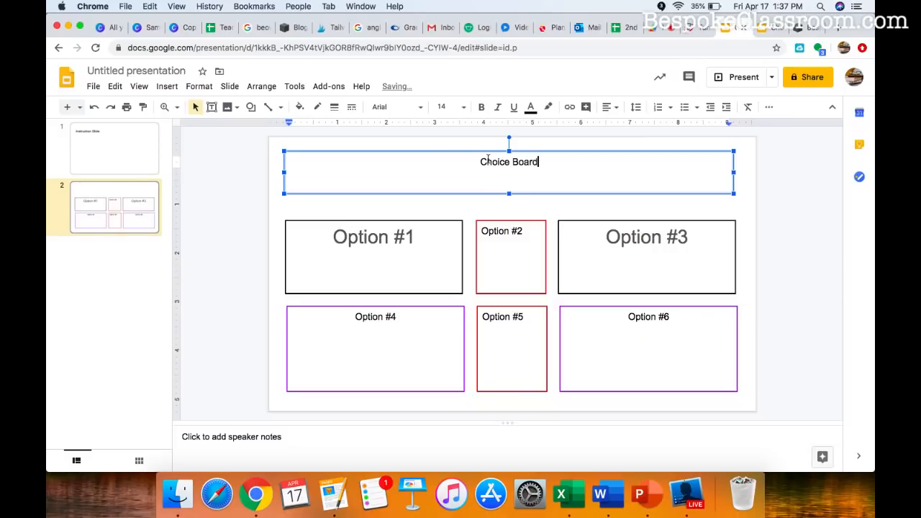
click(394, 106)
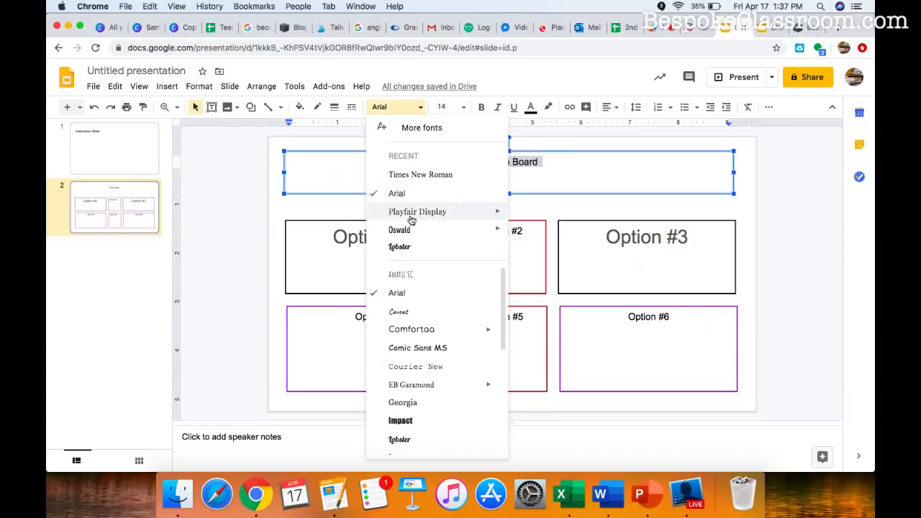
mouse_move(412, 328)
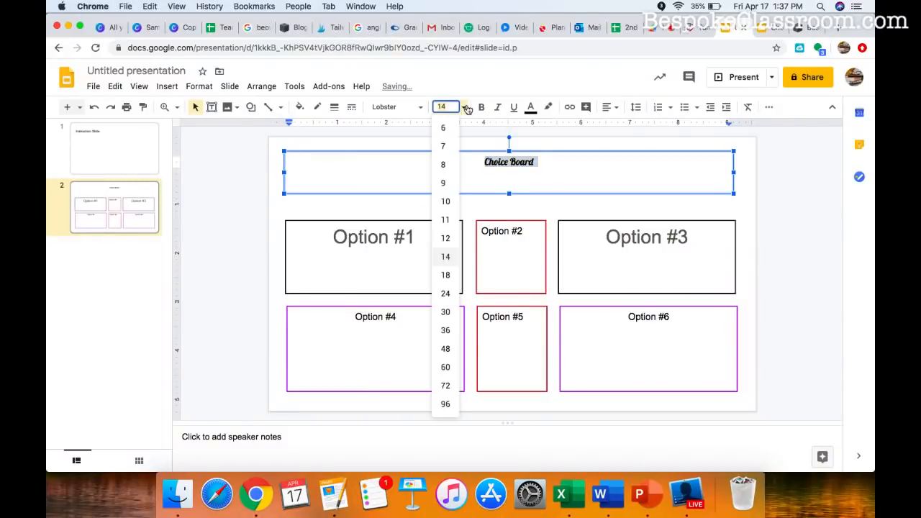
click(446, 367)
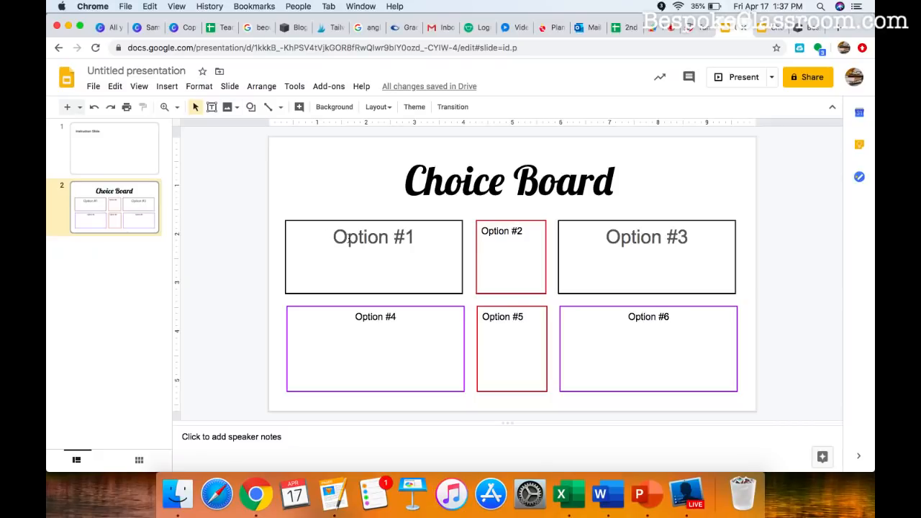
double_click(373, 236)
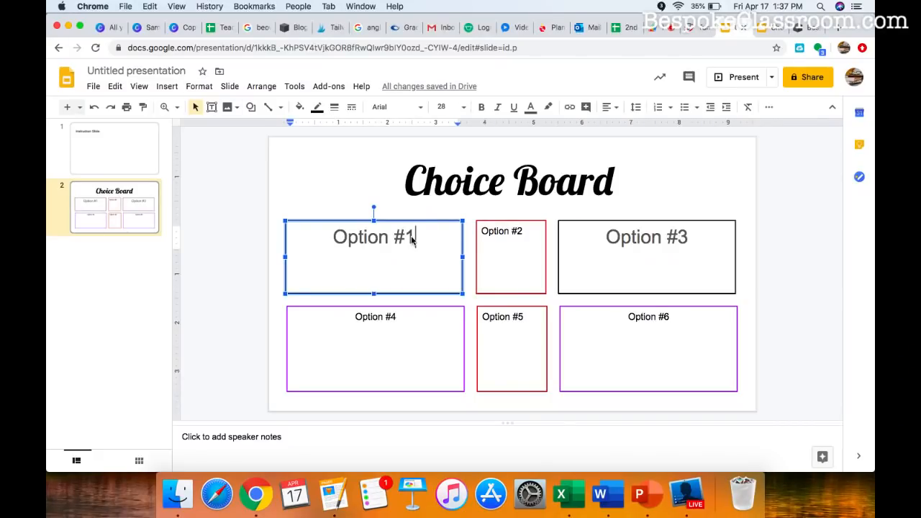
Add 'Read this article.' under Option #1 and open a new browser tab
text(Read this a)
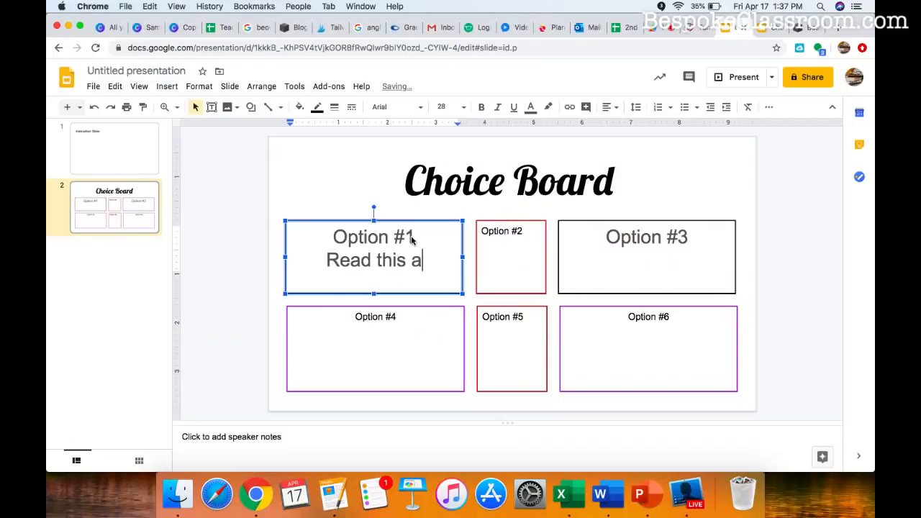
text(rticle.)
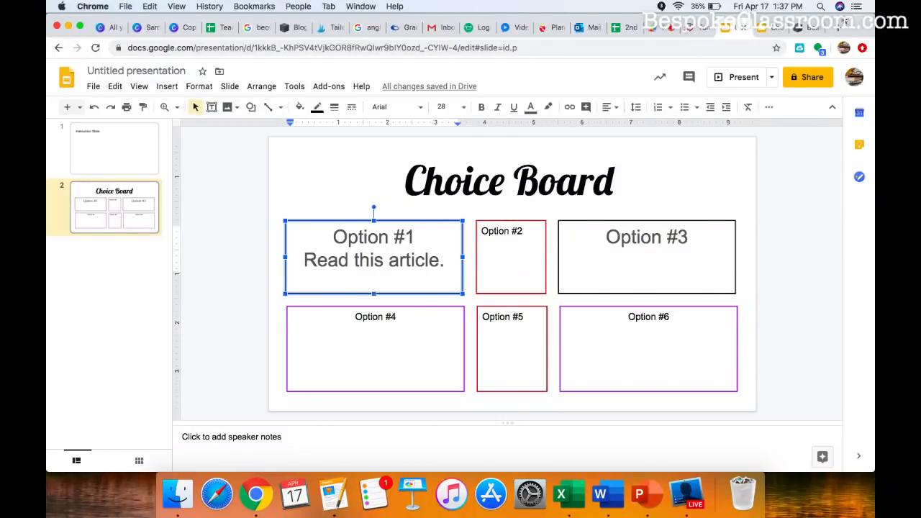
click(814, 27)
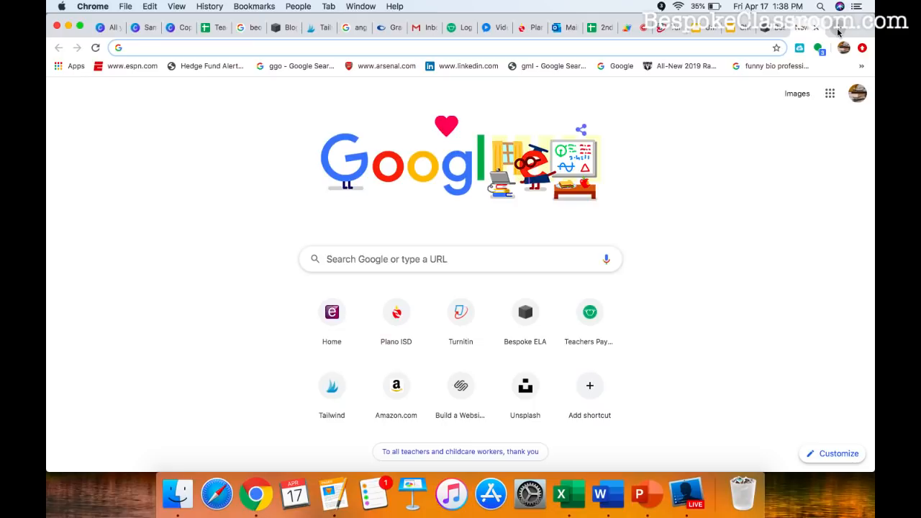
Search 'coronavirs', switch to News results and open the CNN coronavirus live updates article
text(coronavirs)
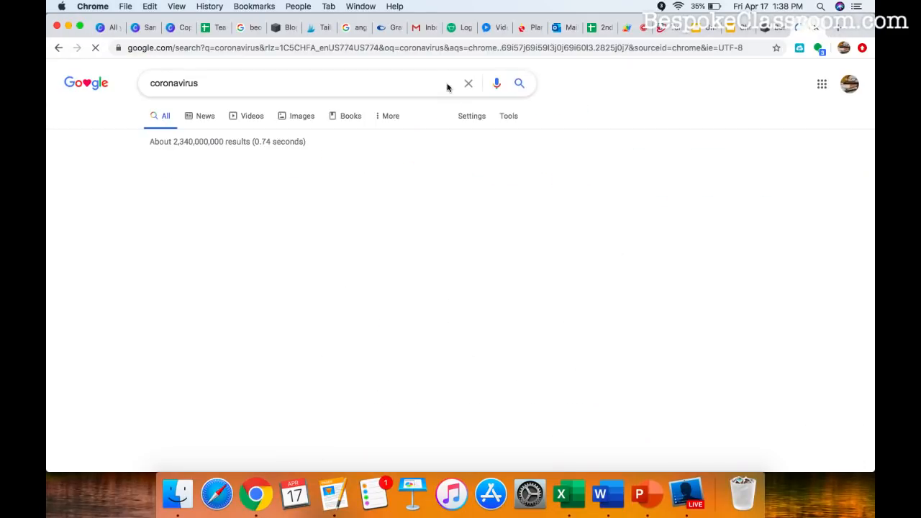
click(205, 115)
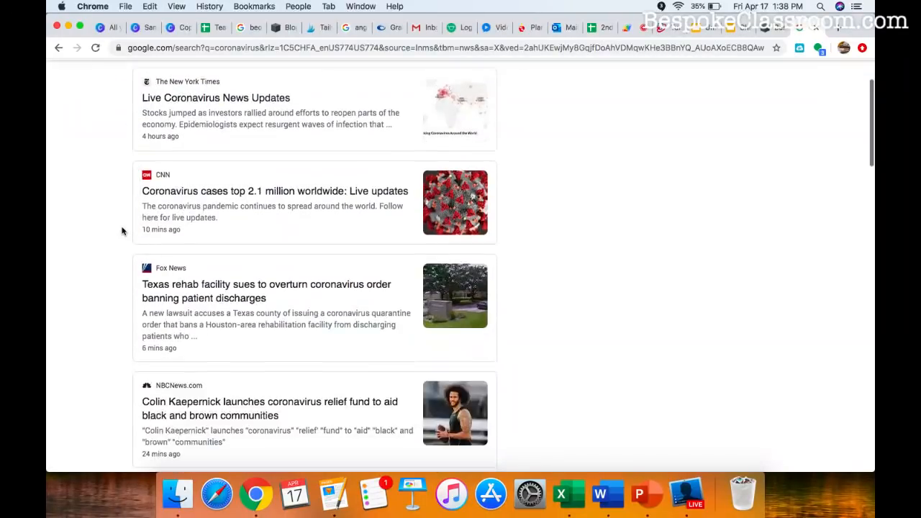
click(273, 190)
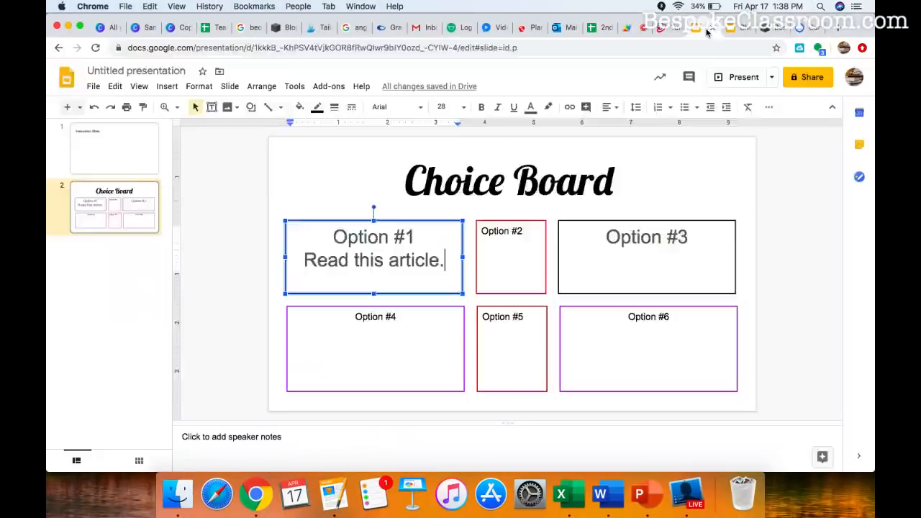
double_click(424, 259)
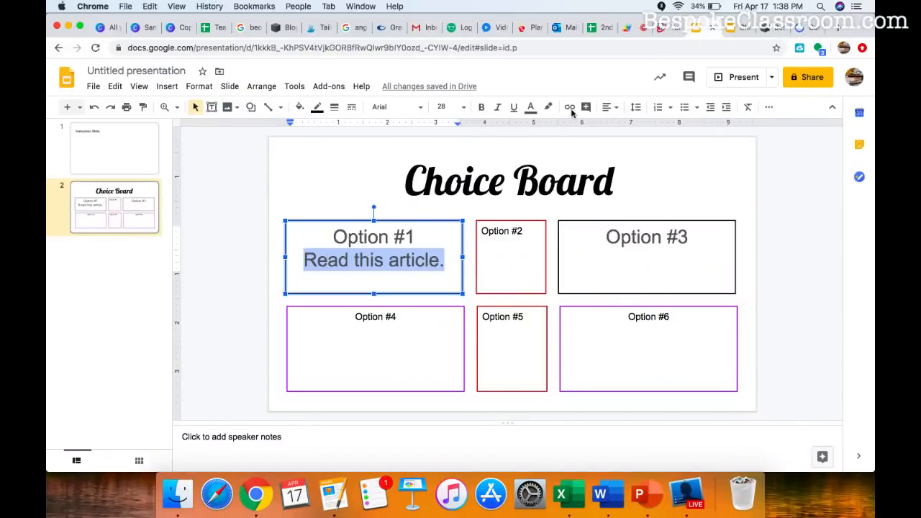
mouse_move(570, 106)
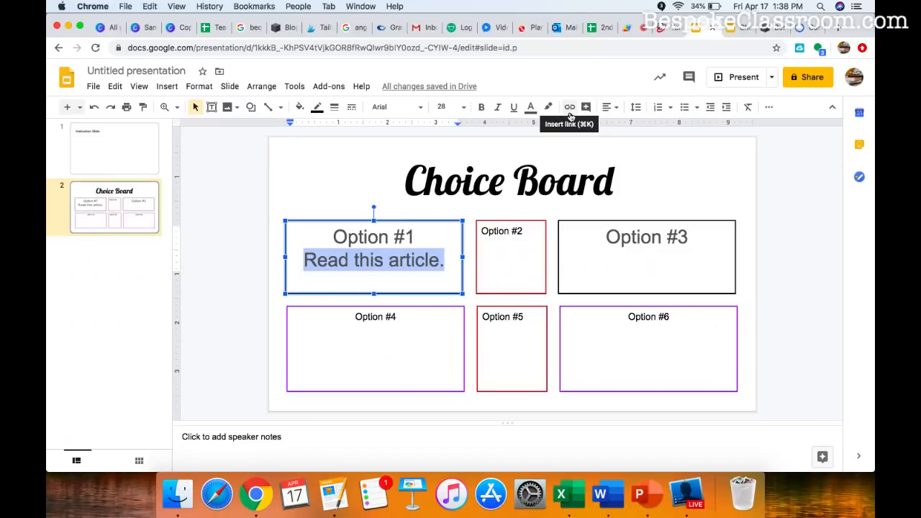
click(569, 107)
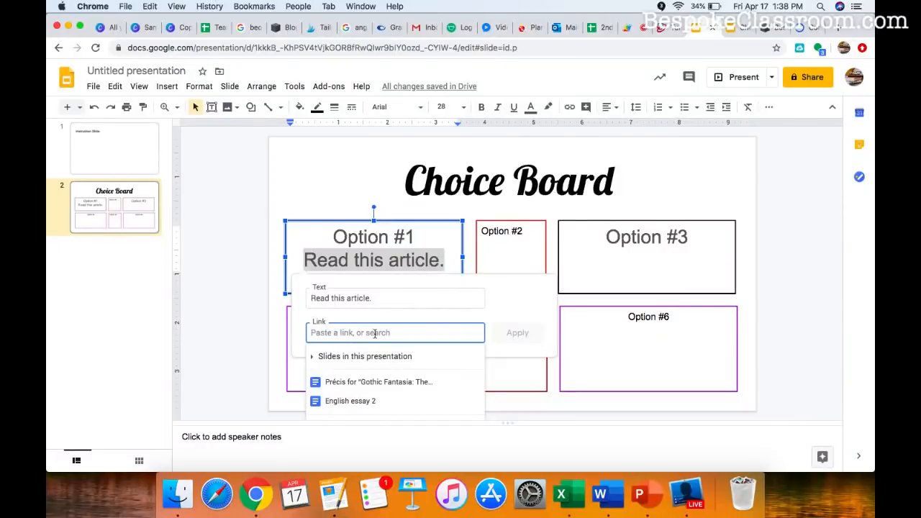
text(https://www.cnn.com/world/live-news/corona)
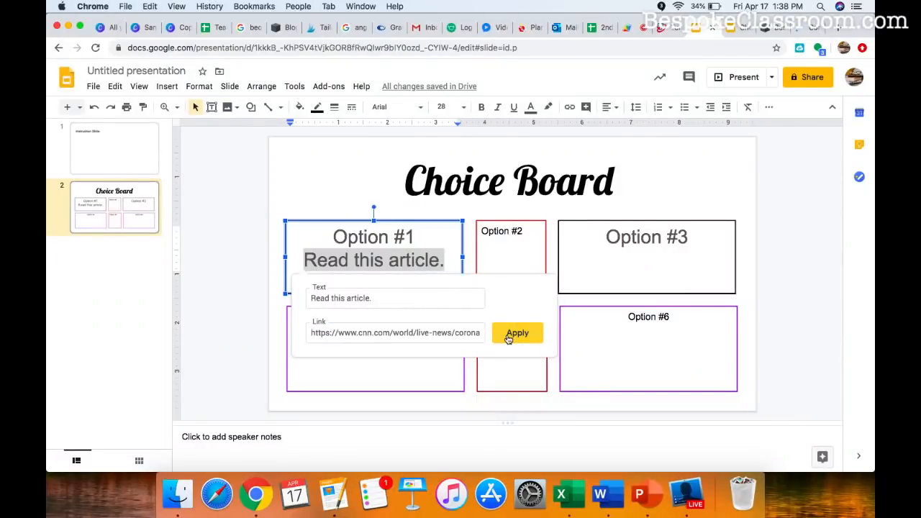
click(517, 332)
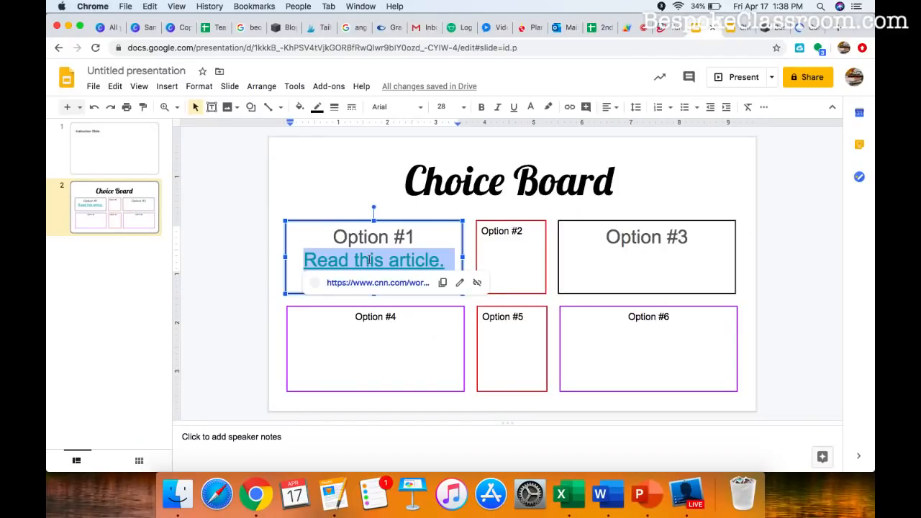
click(166, 86)
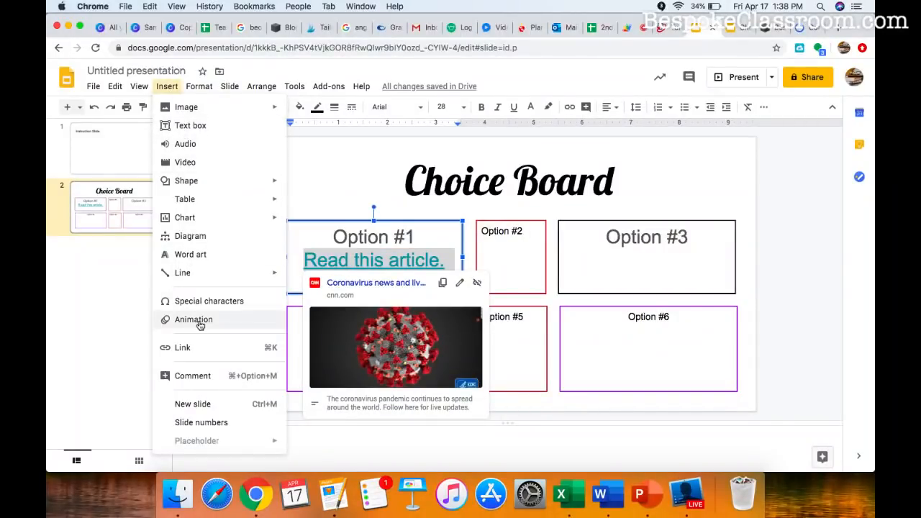
mouse_move(182, 347)
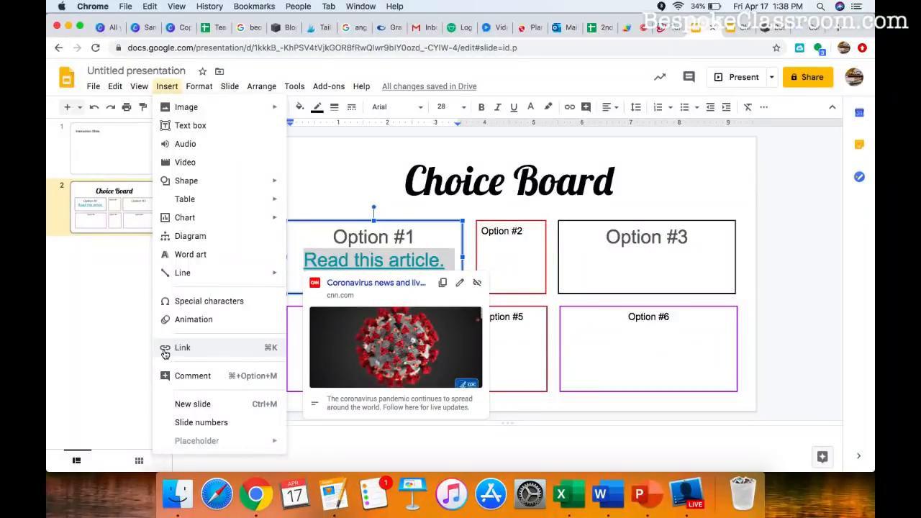
mouse_move(245, 358)
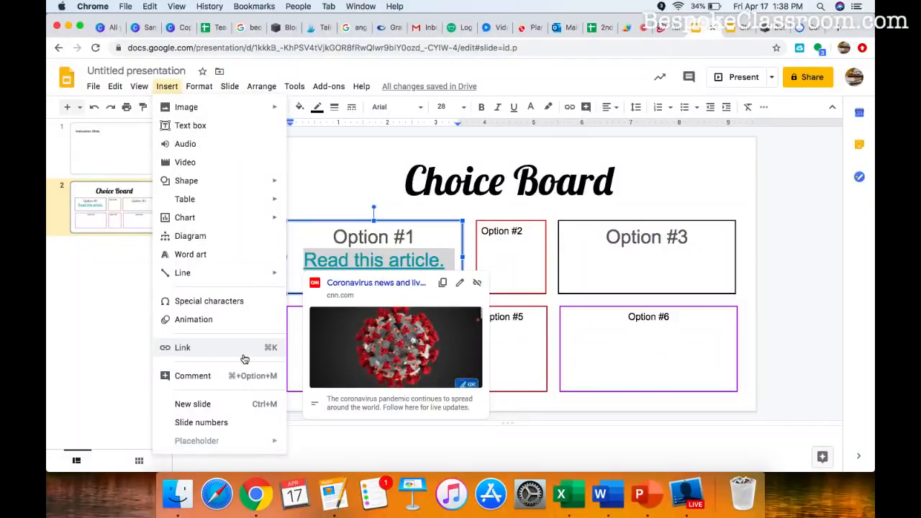
click(510, 178)
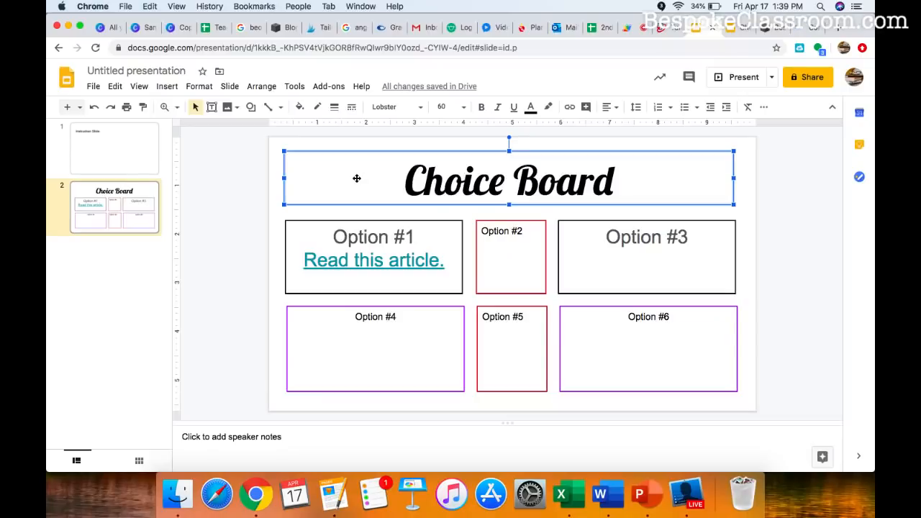
double_click(360, 236)
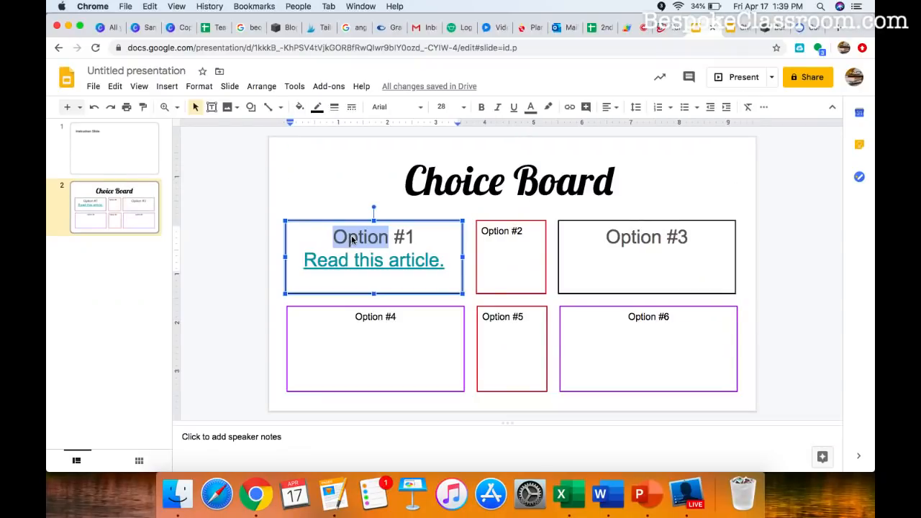
right_click(353, 237)
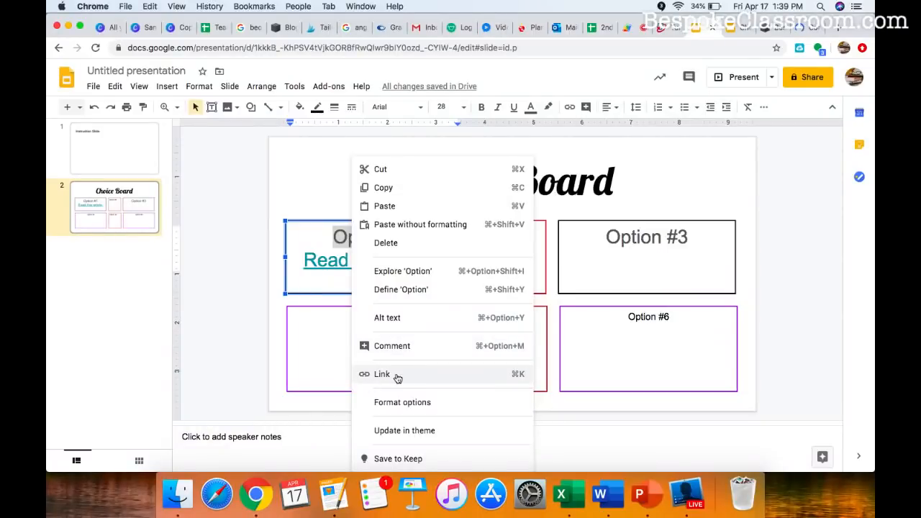
mouse_move(400, 377)
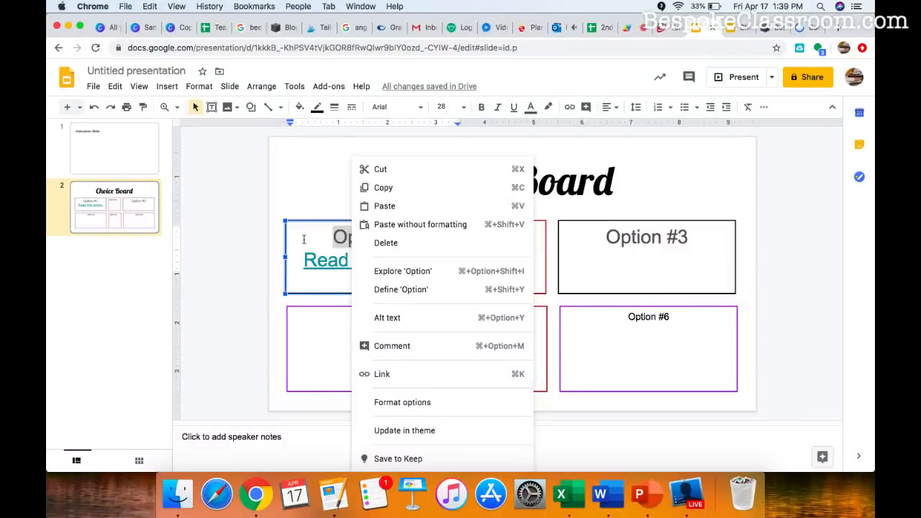
click(277, 262)
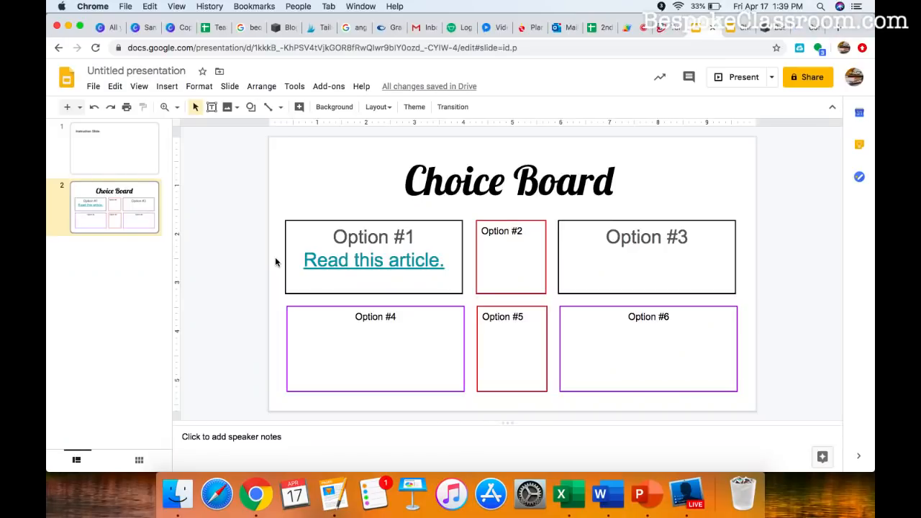
mouse_move(443, 231)
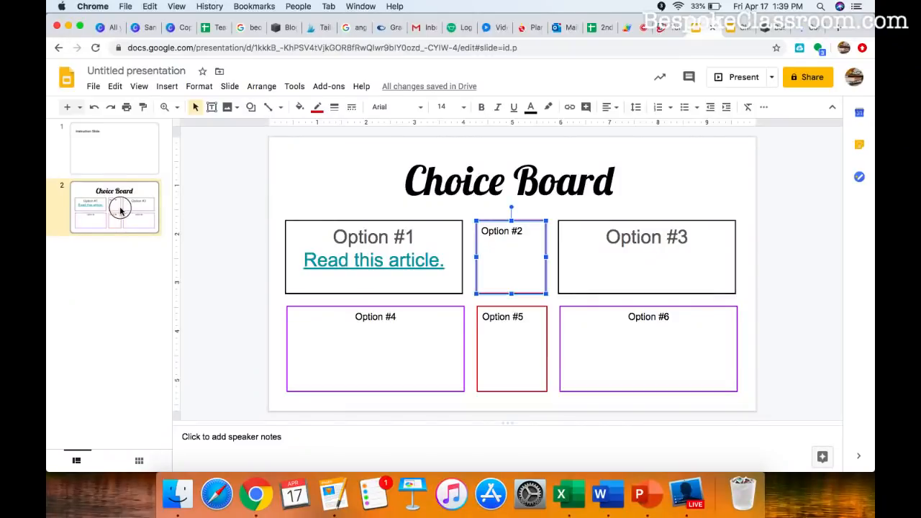
Add a new slide after Choice Board and title it 'Text Features'
click(231, 86)
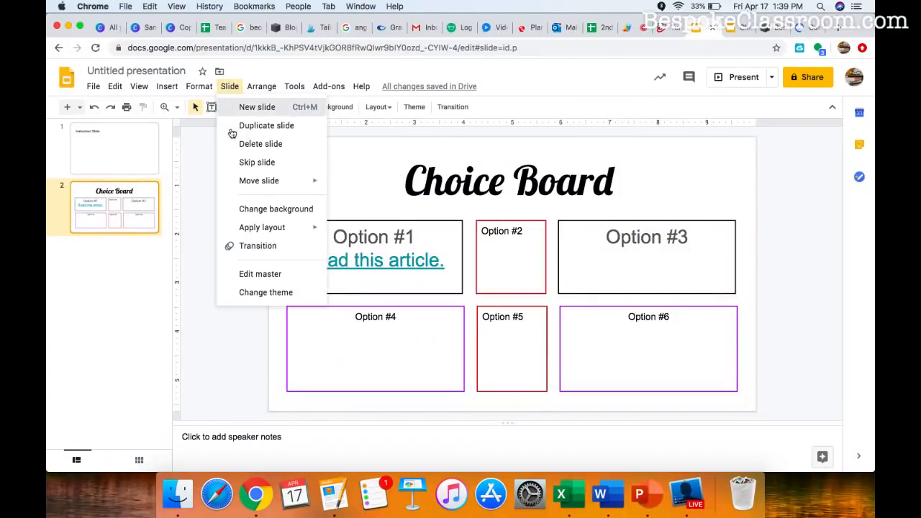
click(256, 106)
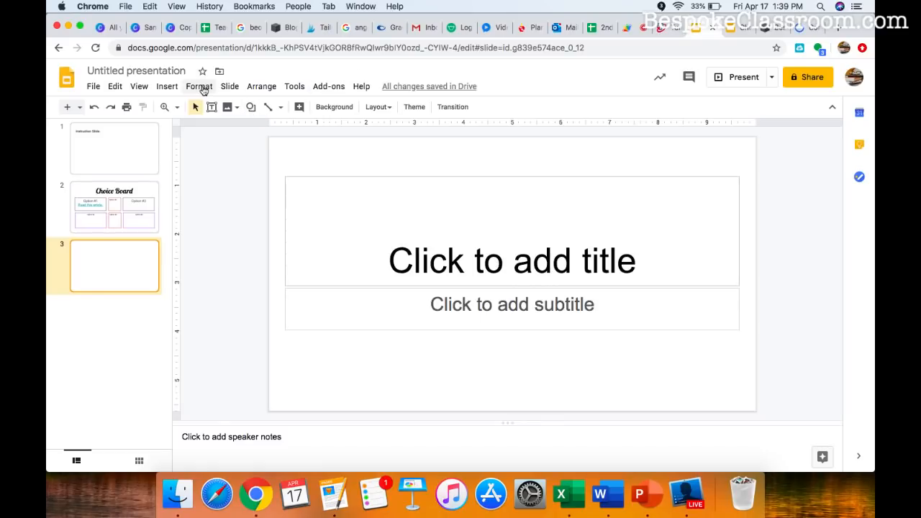
click(512, 261)
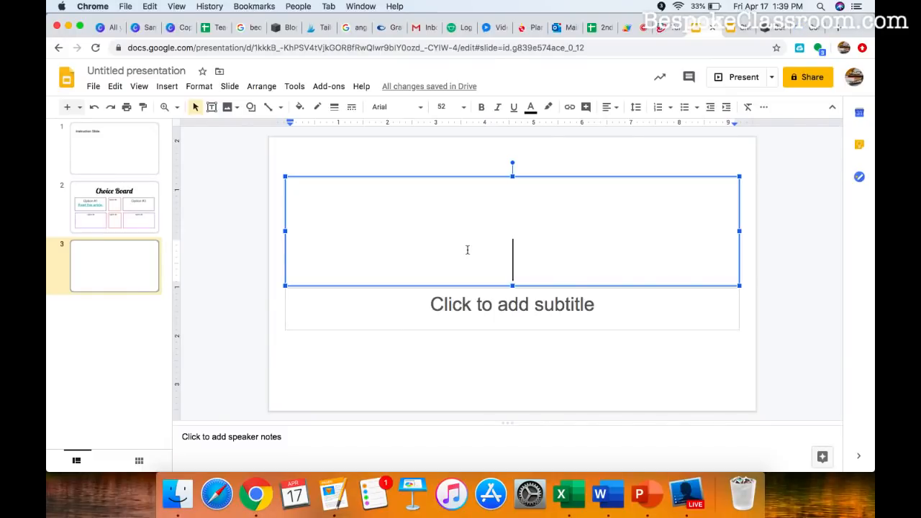
text(Text Features)
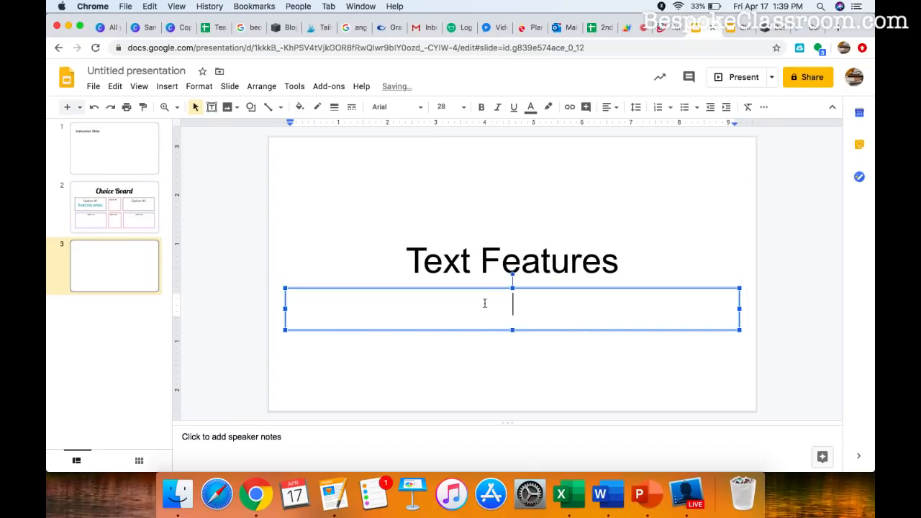
Give the new slide the subtitle 'List them….' and return to the Choice Board slide
text(List)
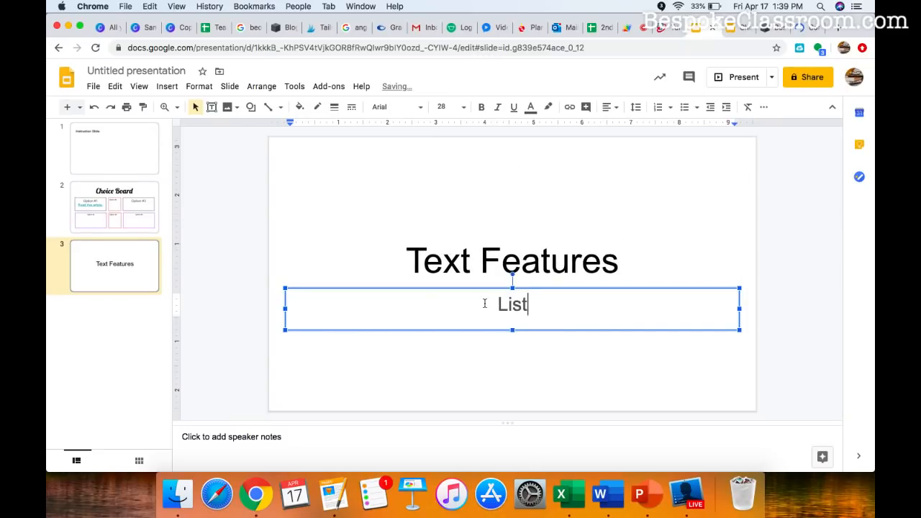
text(them….)
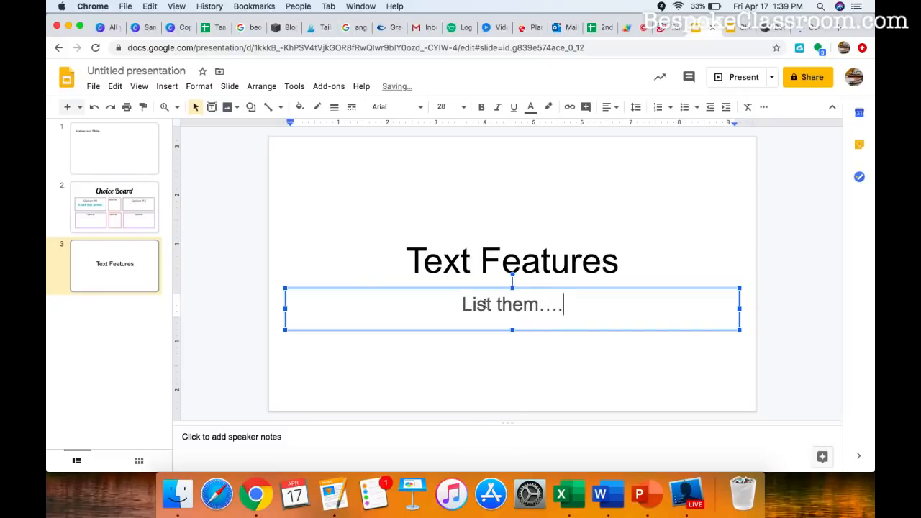
click(115, 360)
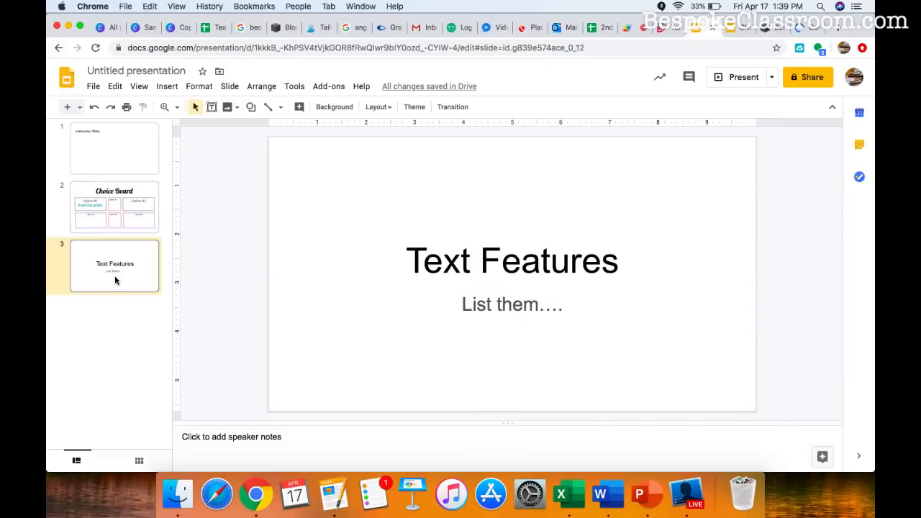
click(114, 208)
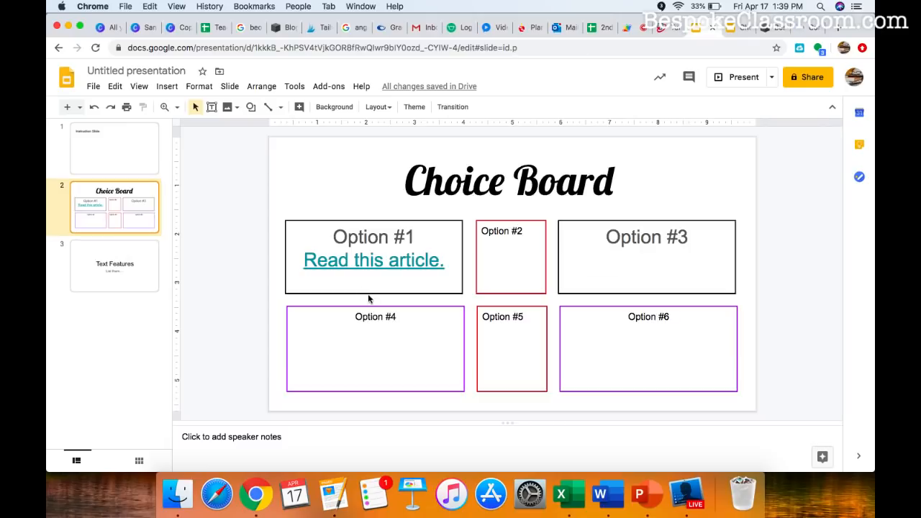
Extend the Option #2 text about identifying an article's text features
click(510, 257)
text(: Identify the text featu)
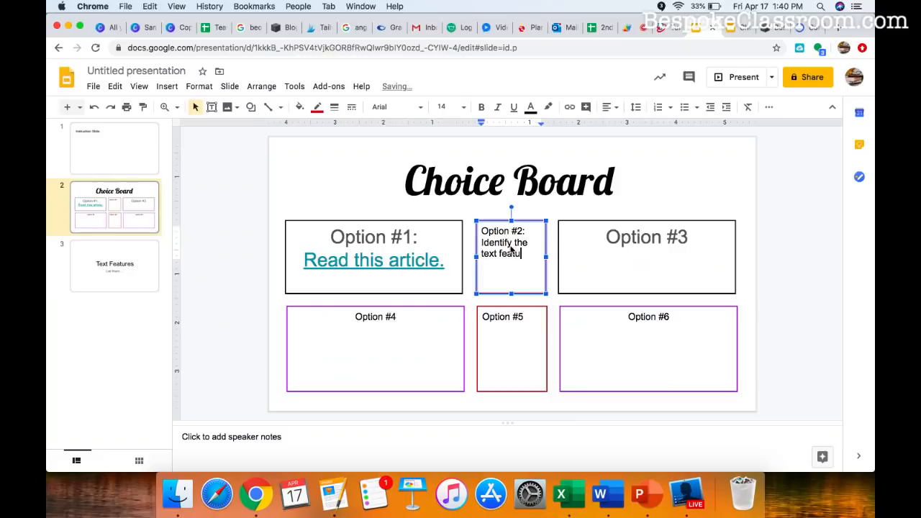
text(res of)
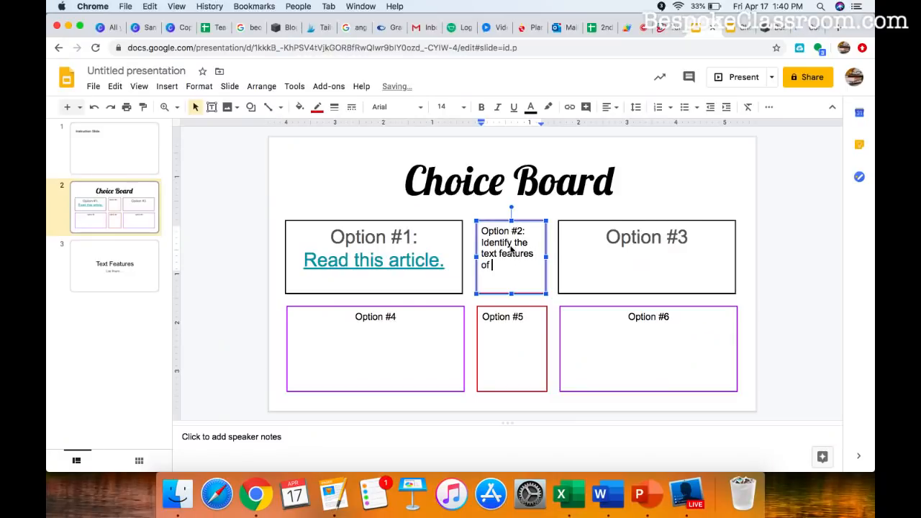
text(articles.)
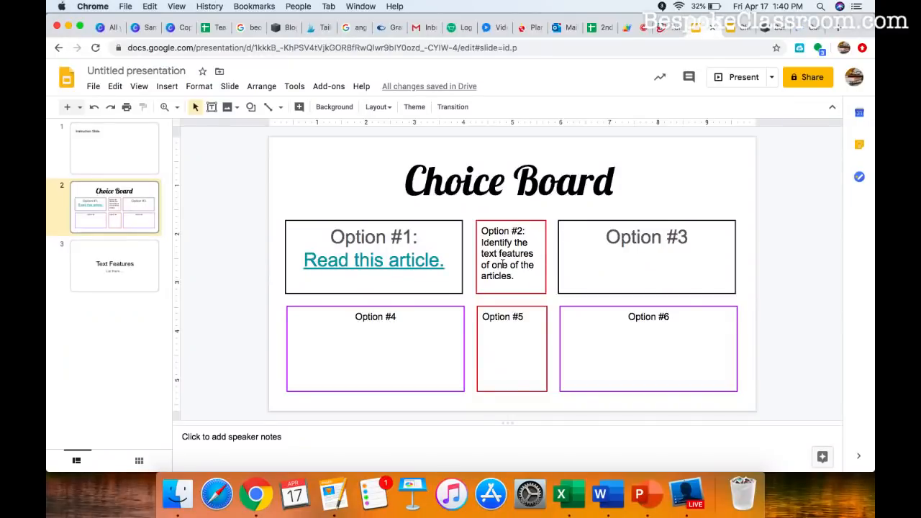
Check the Text Features slide, then finish Option #2 with 'See these notes if you need help.'
click(115, 265)
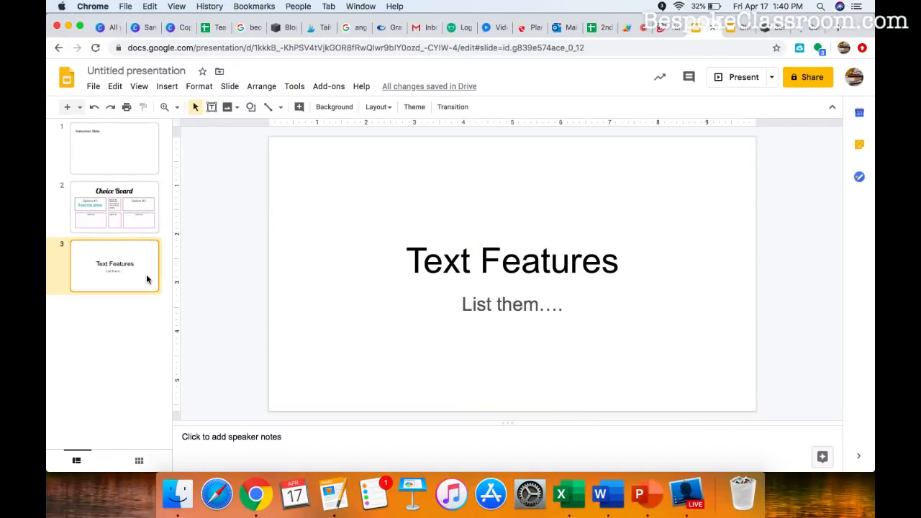
click(115, 208)
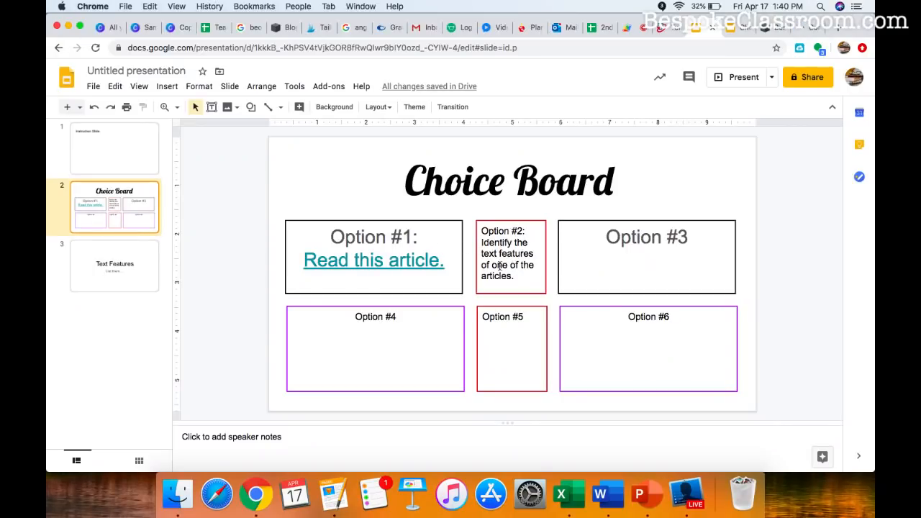
click(115, 265)
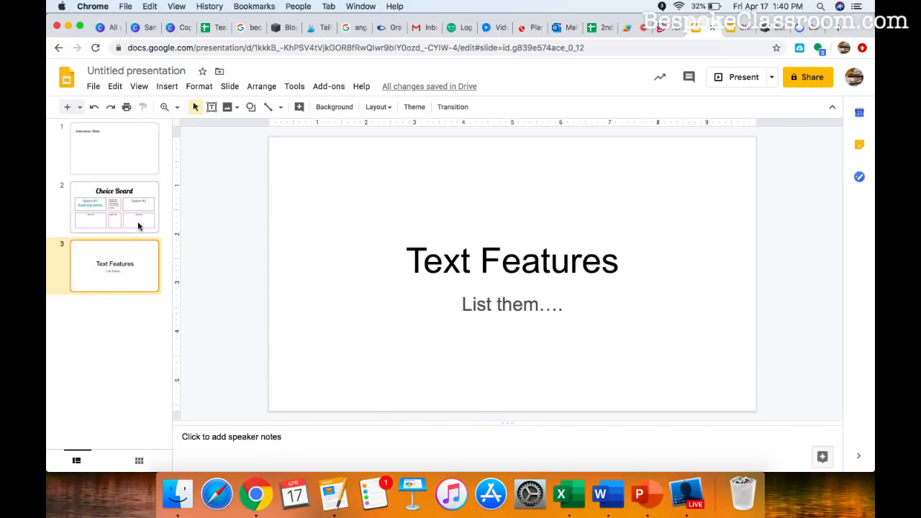
click(114, 207)
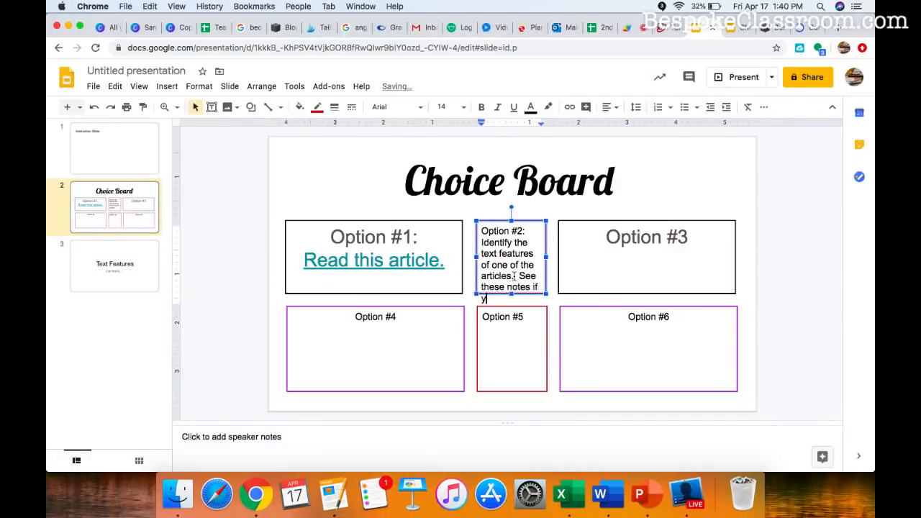
text(you need help.)
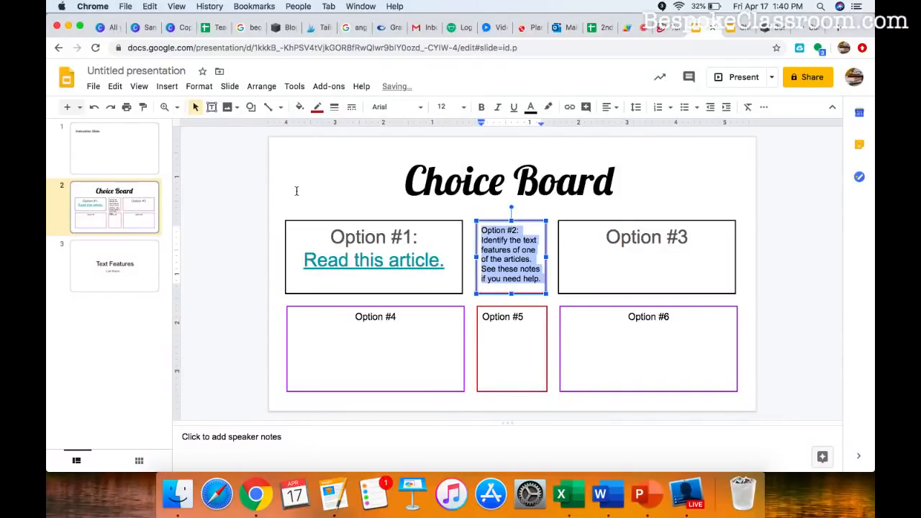
Start a link on the Option #2 help sentence with this presentation's slides as targets
click(533, 280)
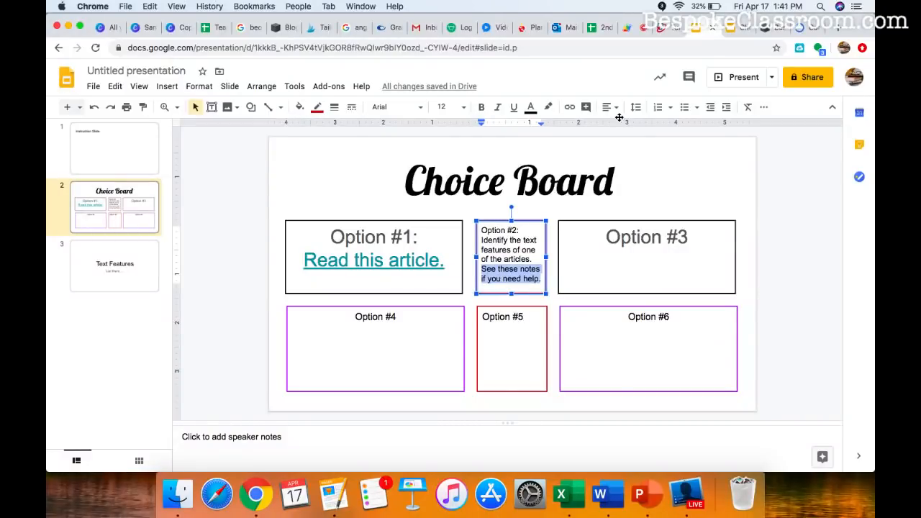
mouse_move(570, 106)
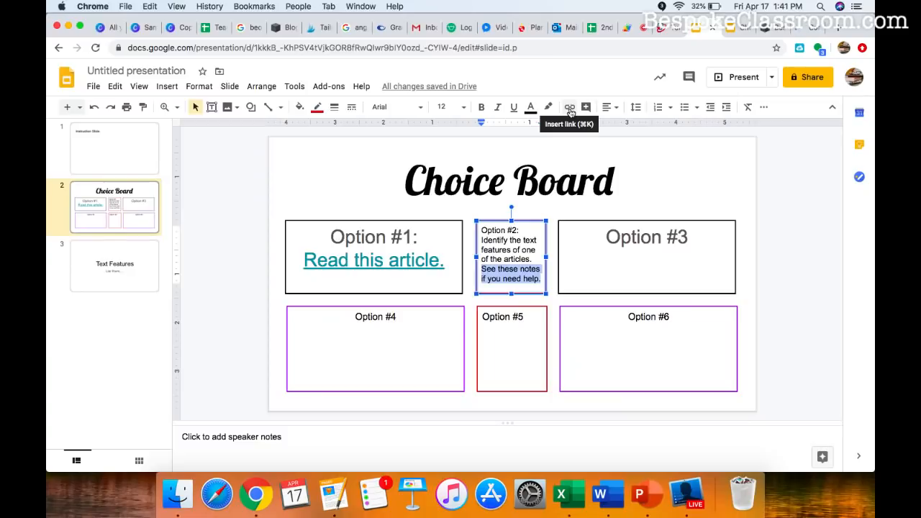
click(569, 107)
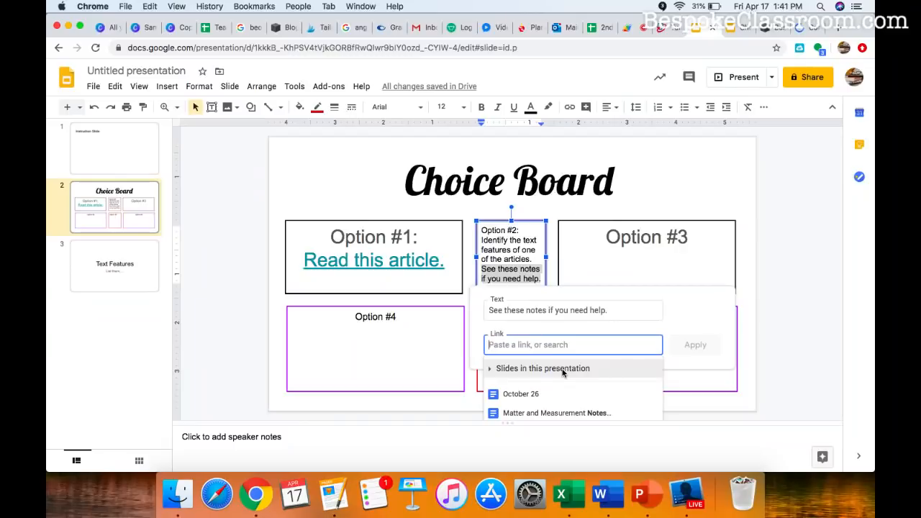
click(541, 368)
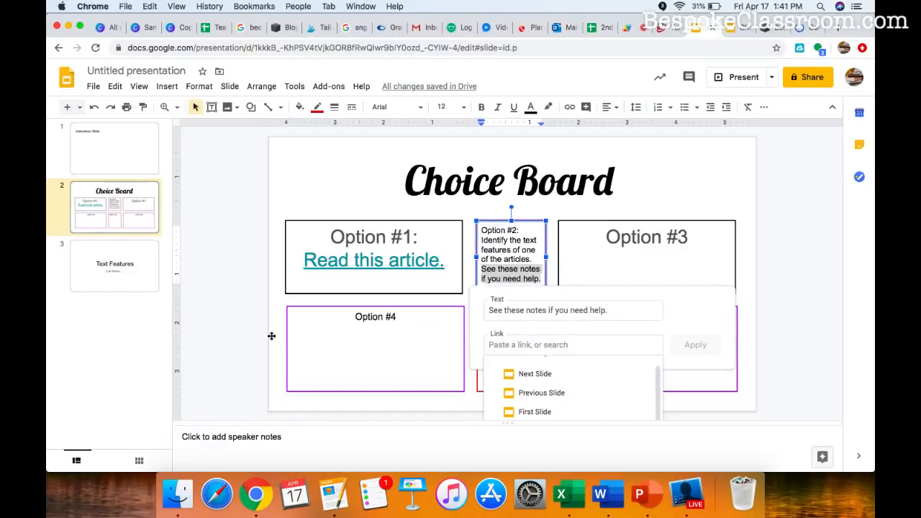
click(115, 264)
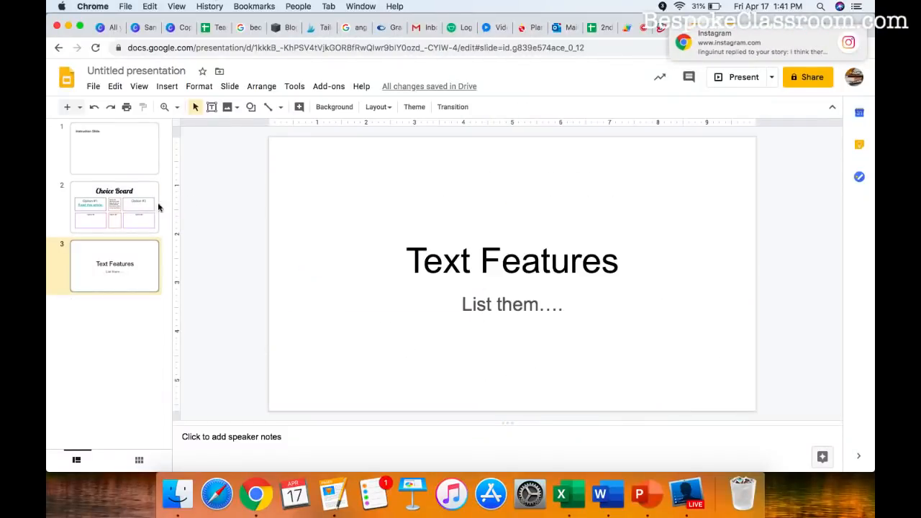
click(115, 207)
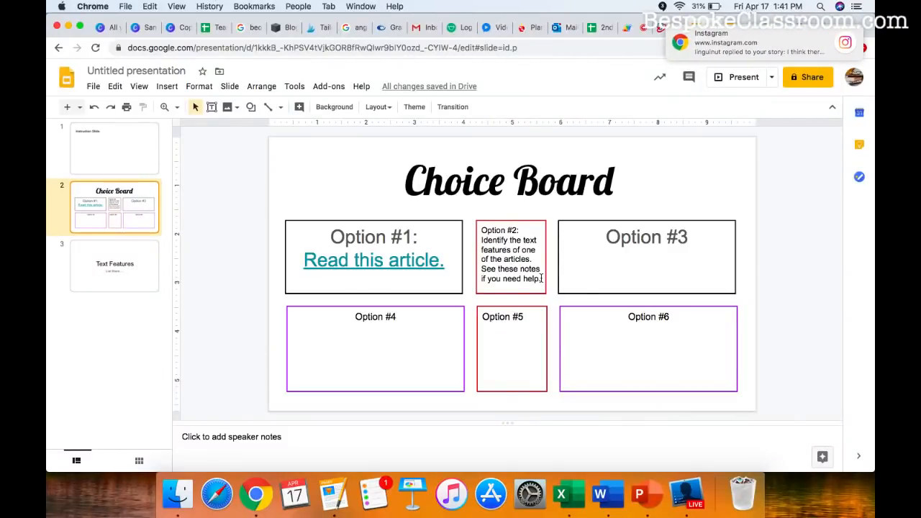
Reselect the sentence and link it to Slide 3: Text Features
double_click(511, 273)
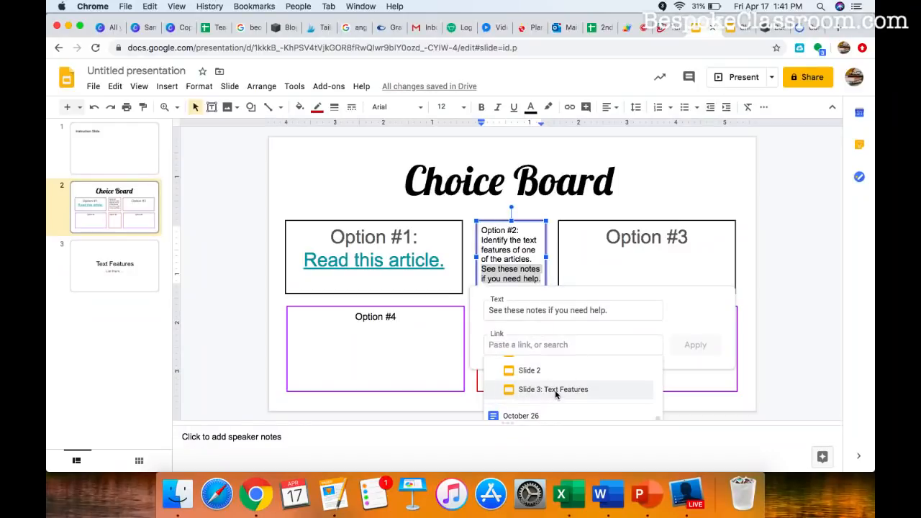
click(552, 389)
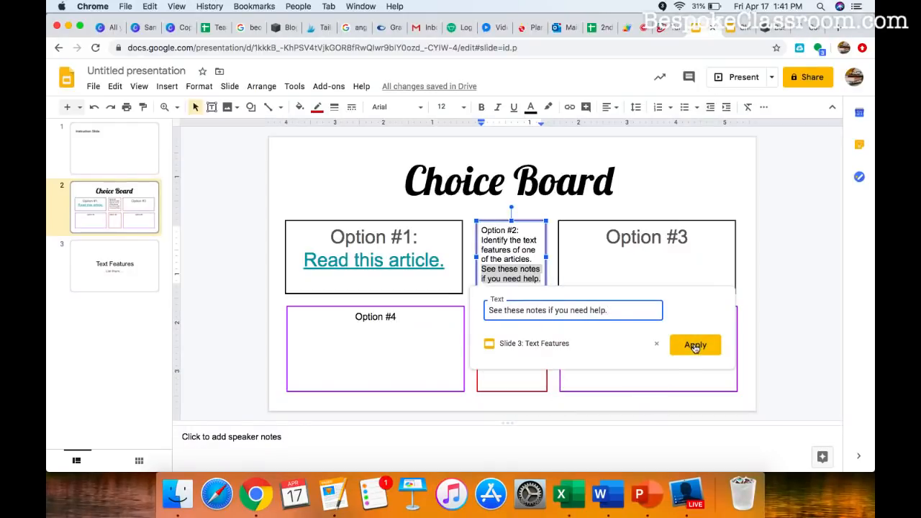
click(693, 346)
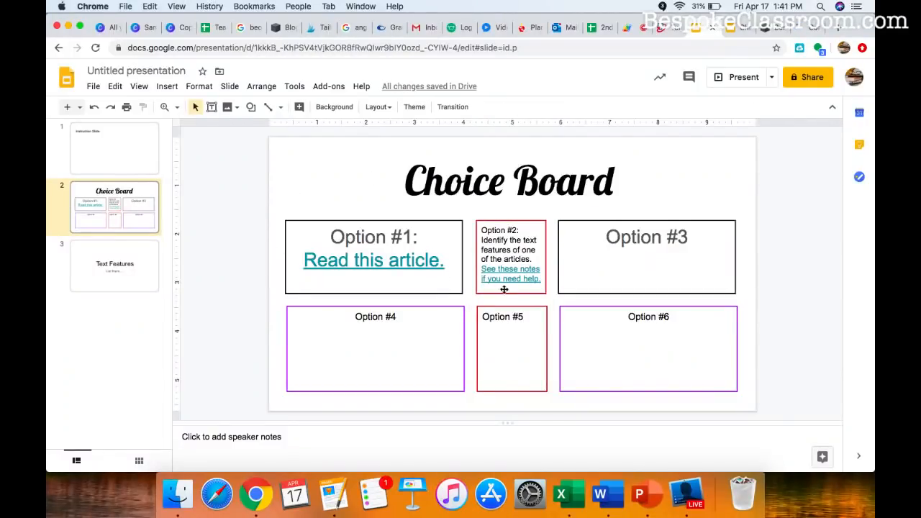
click(114, 147)
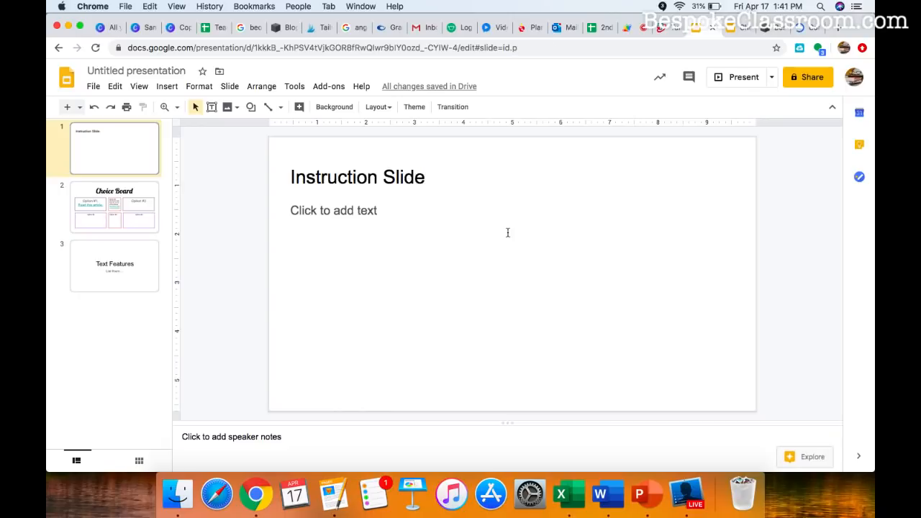
click(115, 207)
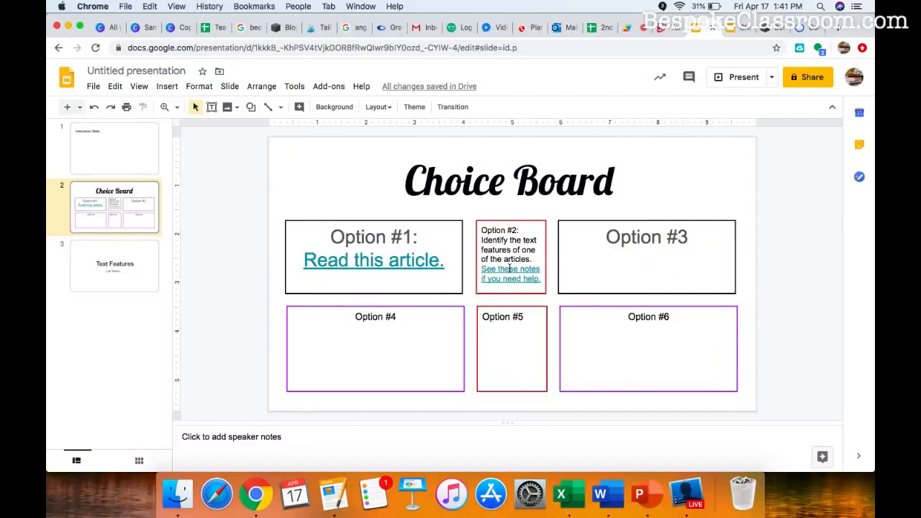
click(510, 274)
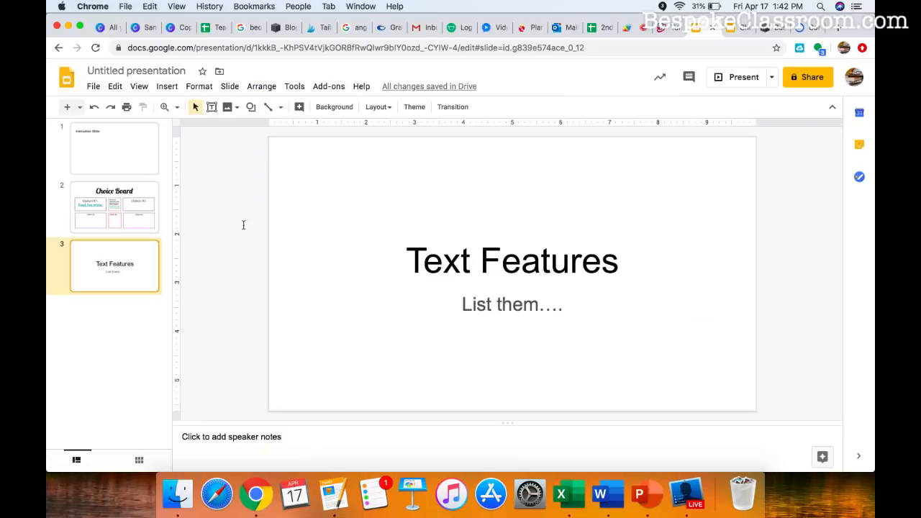
mouse_move(379, 269)
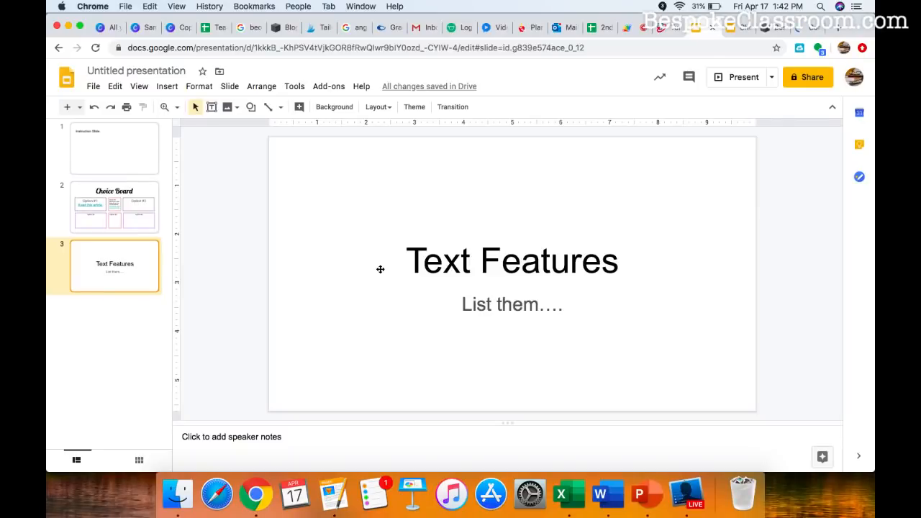
click(116, 207)
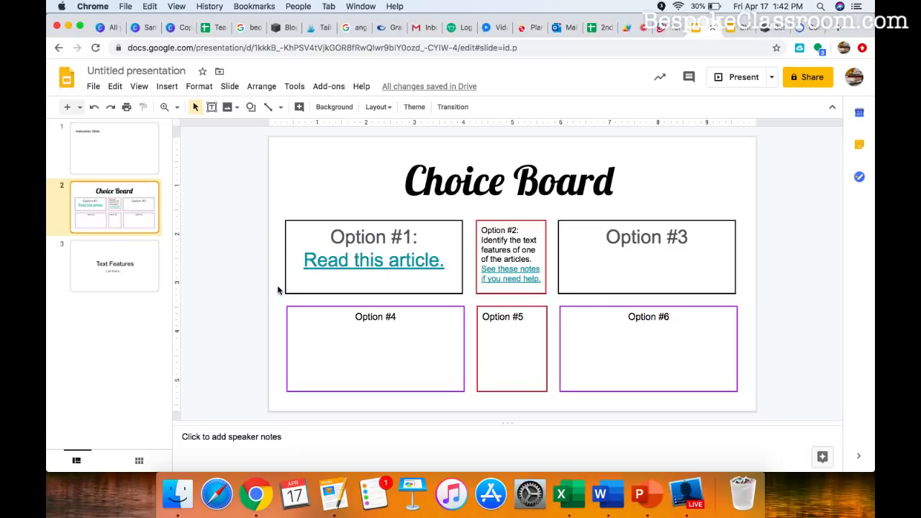
mouse_move(400, 198)
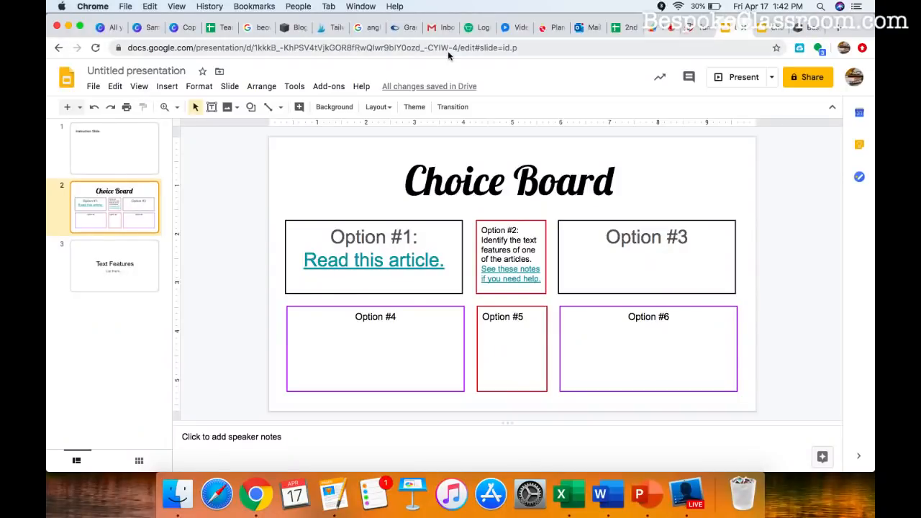
mouse_move(273, 331)
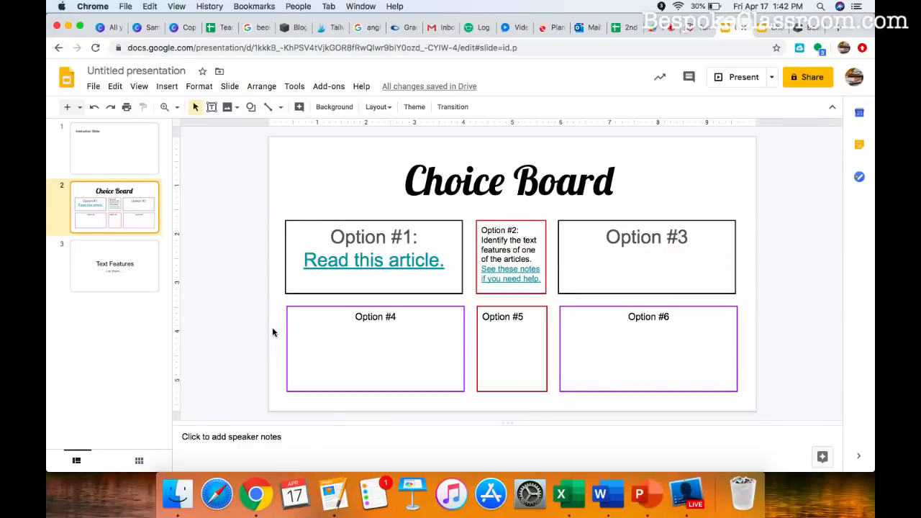
mouse_move(423, 259)
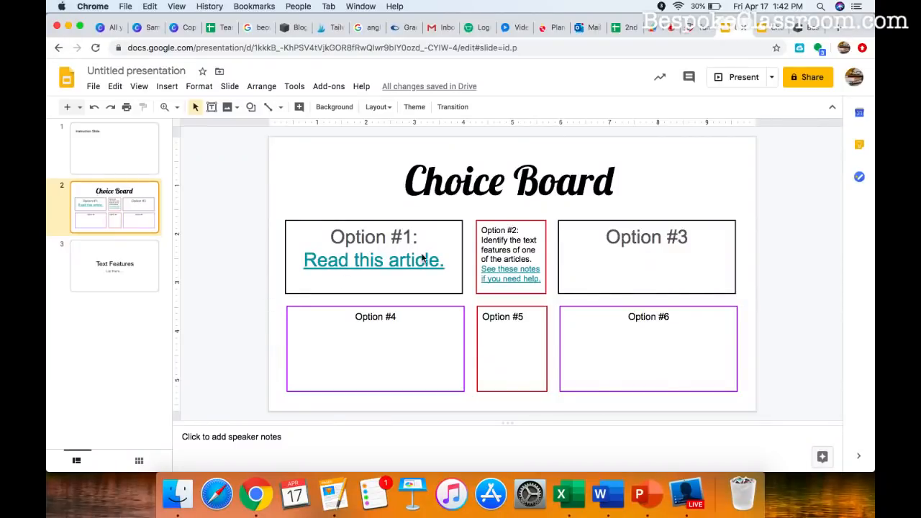
mouse_move(279, 282)
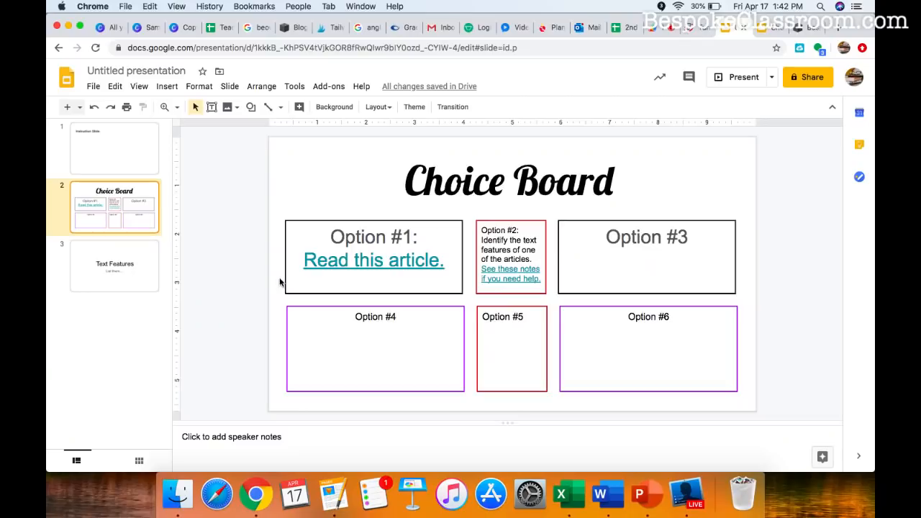
mouse_move(481, 176)
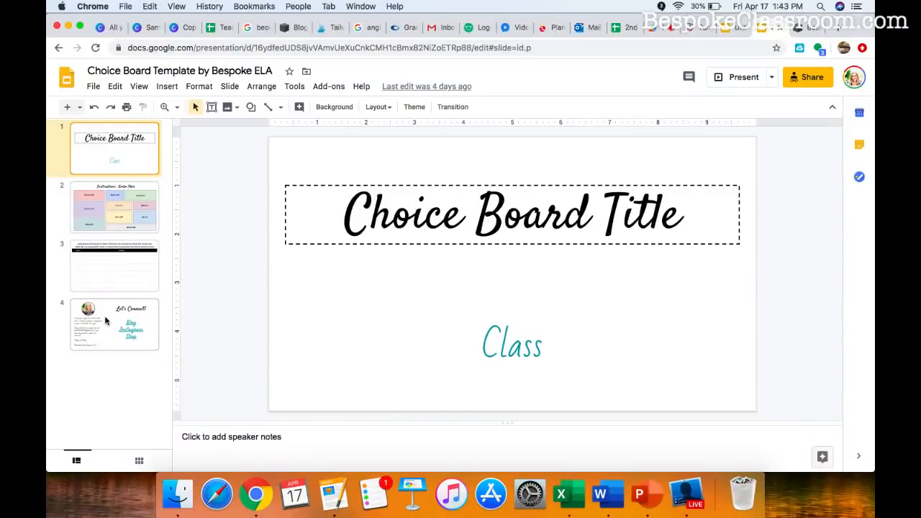
Browse the template's ten-option board slide, then its date-and-activity log slide
click(115, 207)
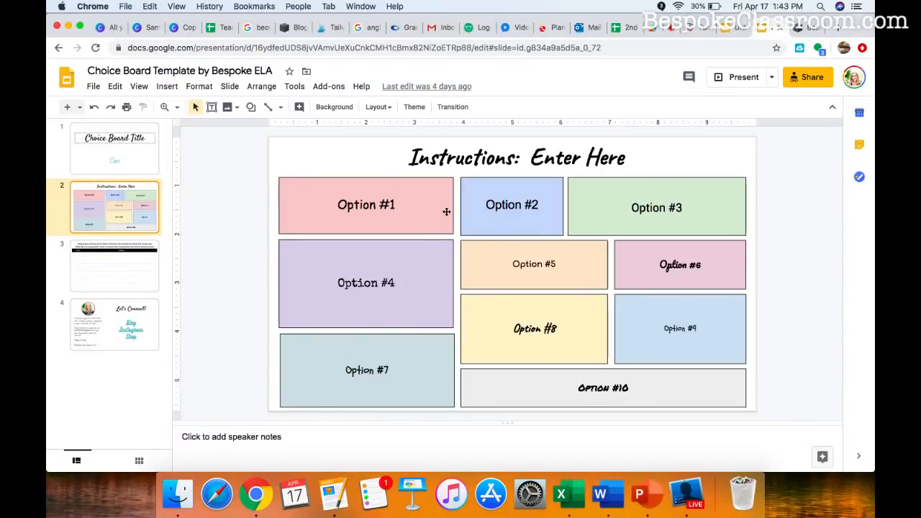
mouse_move(452, 251)
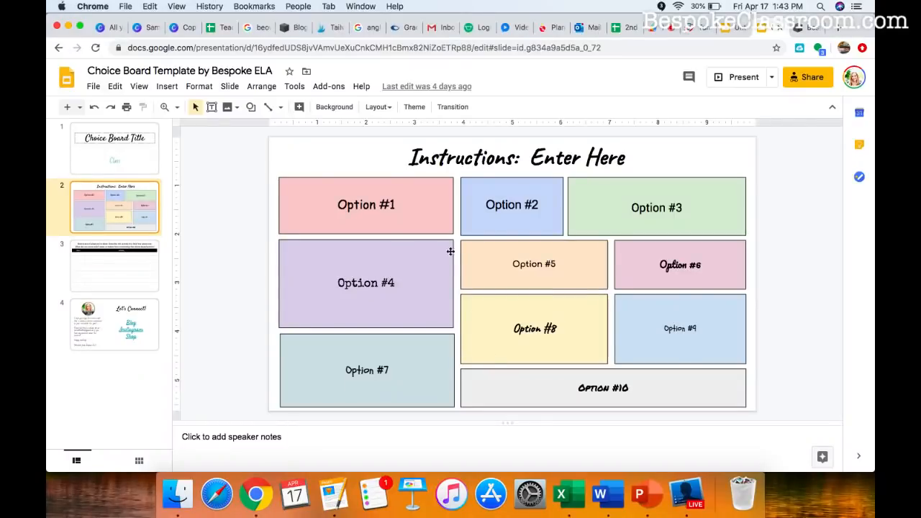
mouse_move(262, 242)
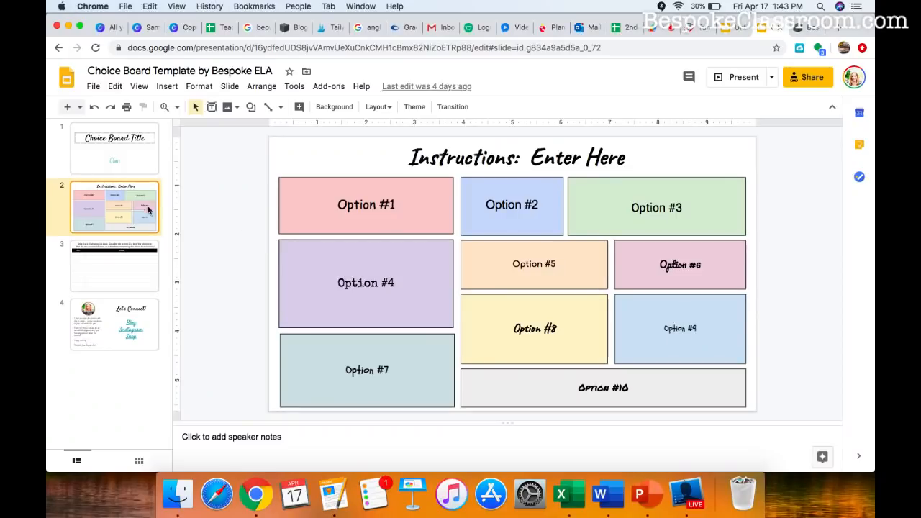
click(115, 265)
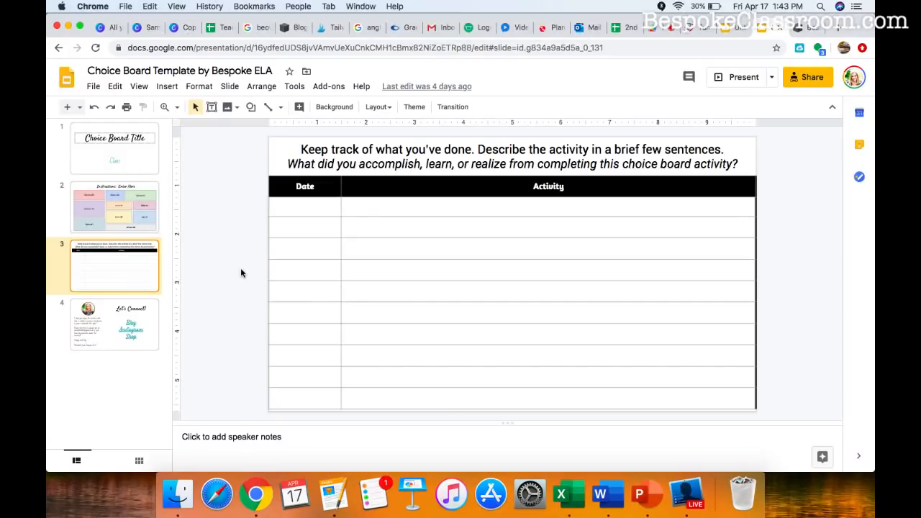